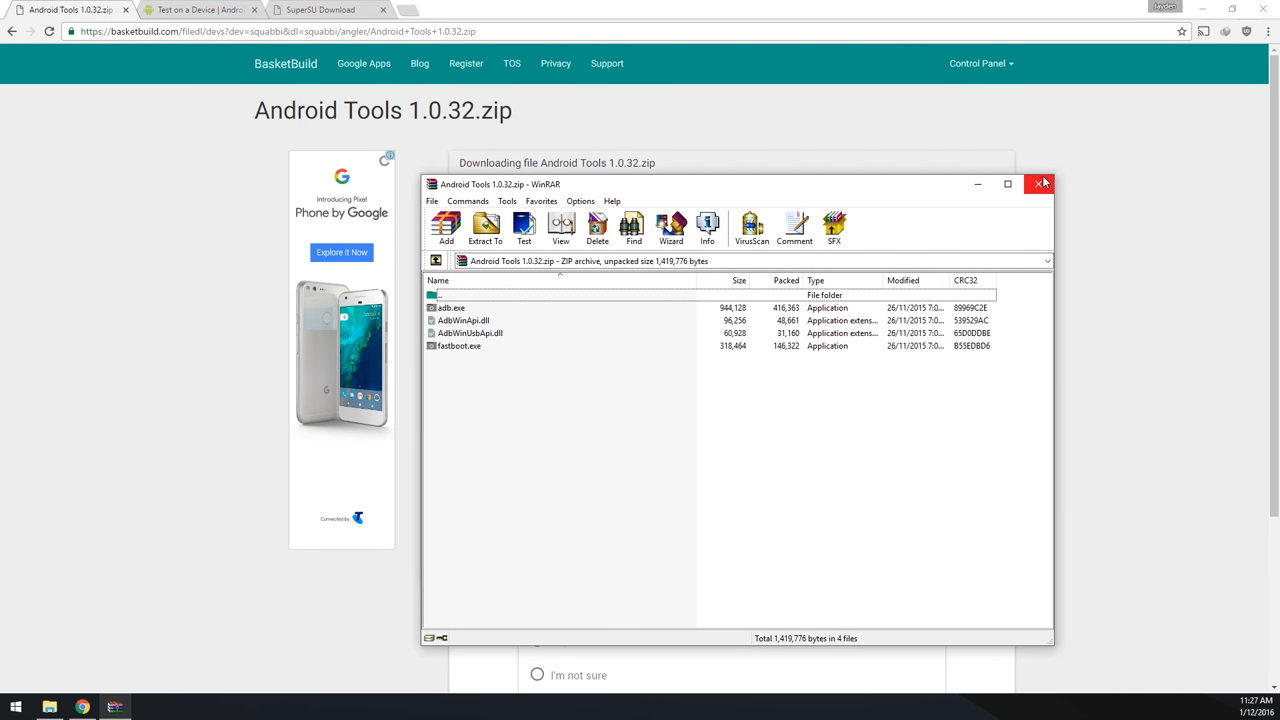
Step: Close the Android Tools archive preview window
click(200, 9)
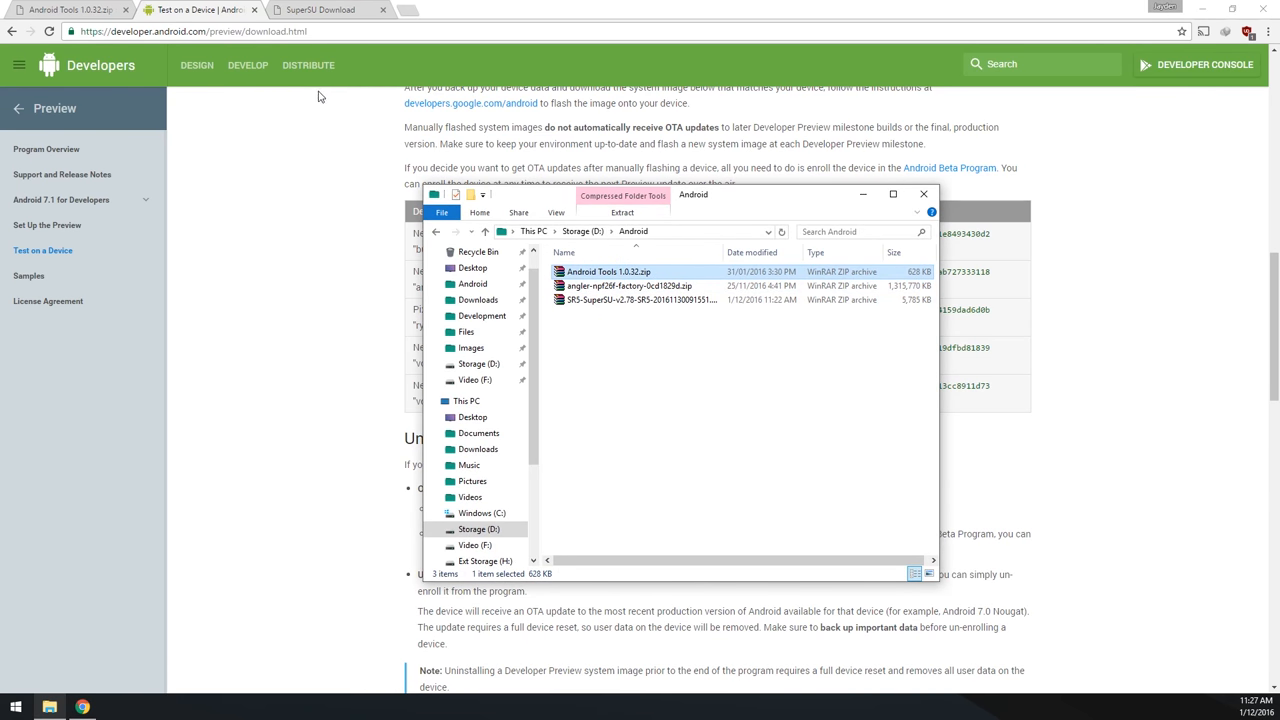
mouse_move(320, 9)
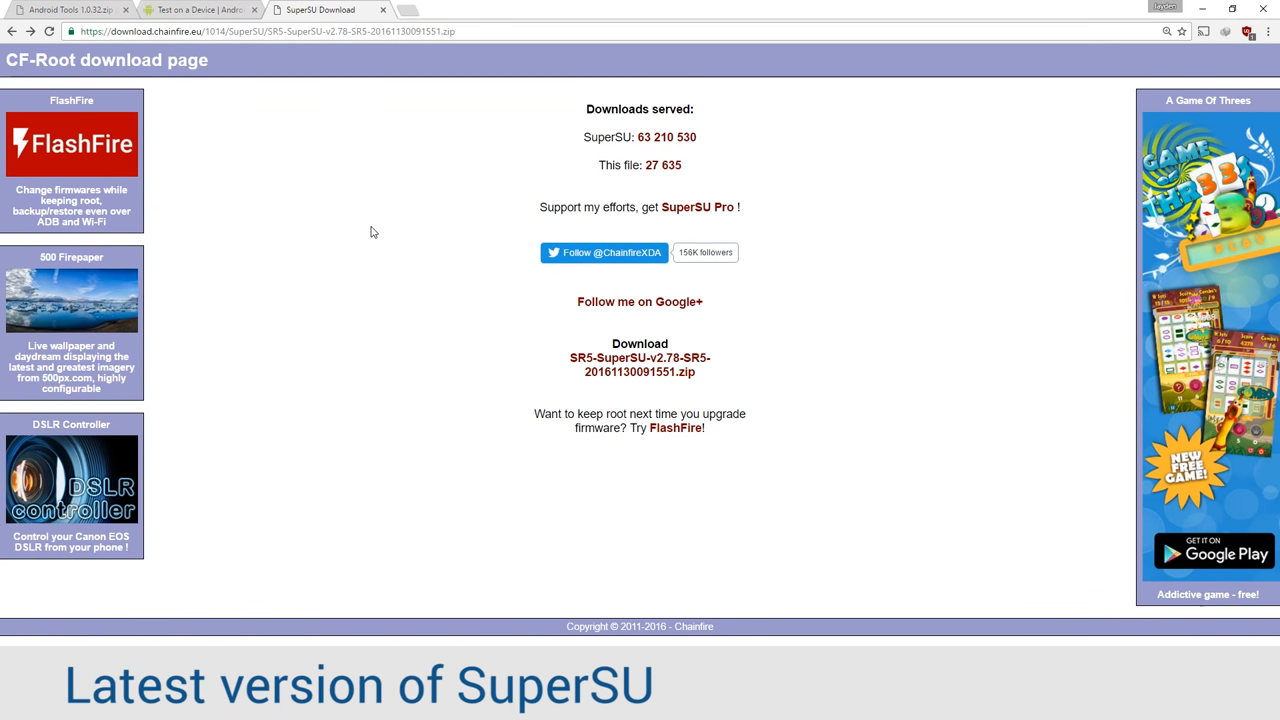
mouse_move(376, 233)
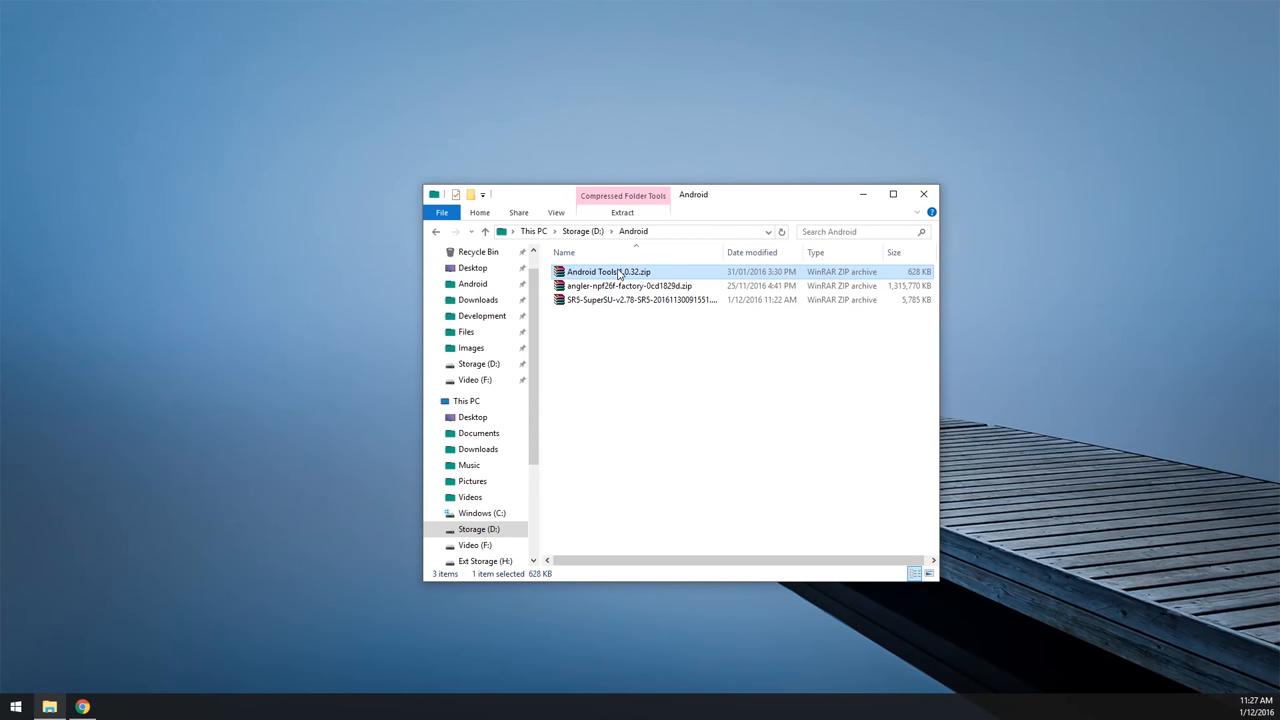
Step: Extract adb, fastboot and both DLLs from Android Tools 1.0.32.zip, then open the angler factory archive
drag(693, 194, 620, 161)
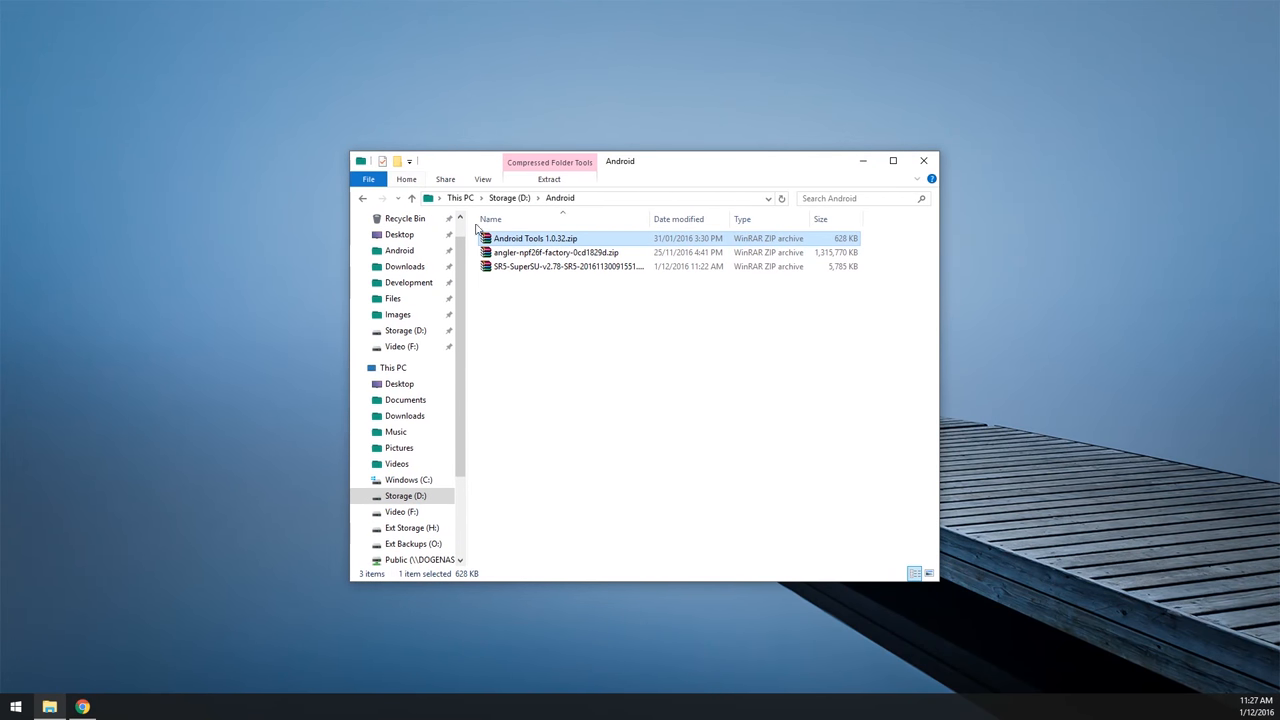
double_click(535, 238)
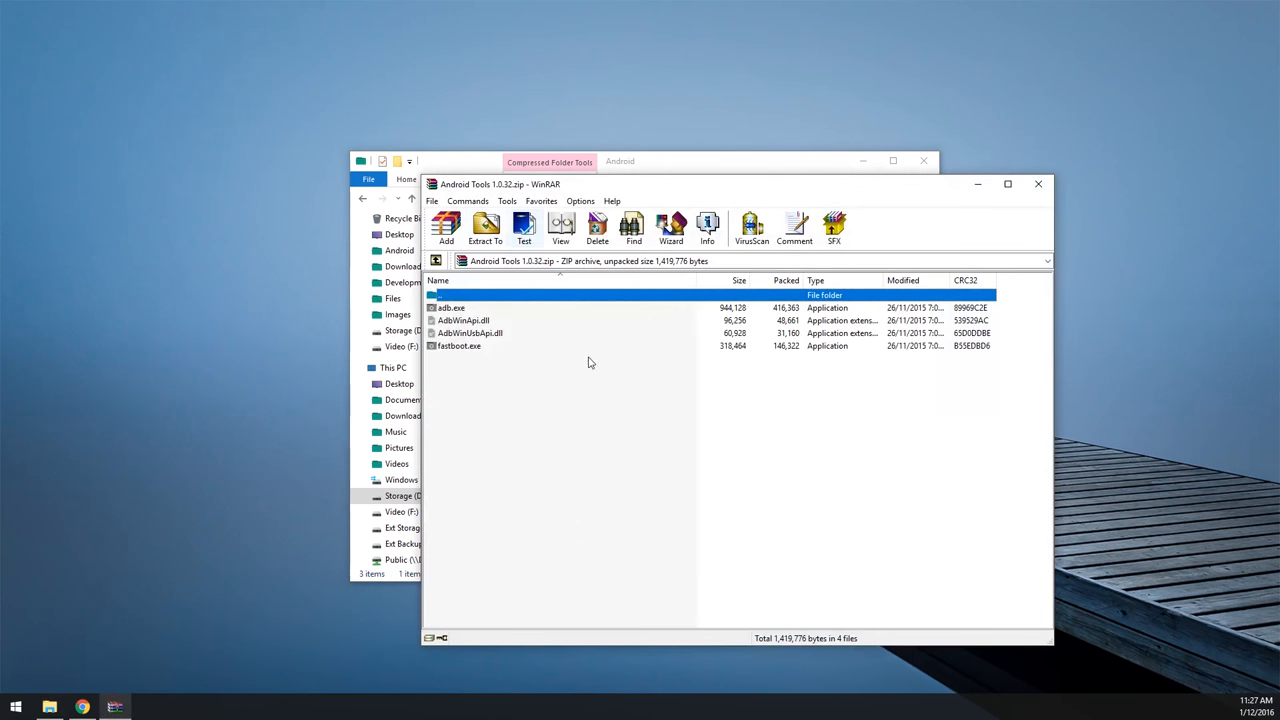
click(485, 227)
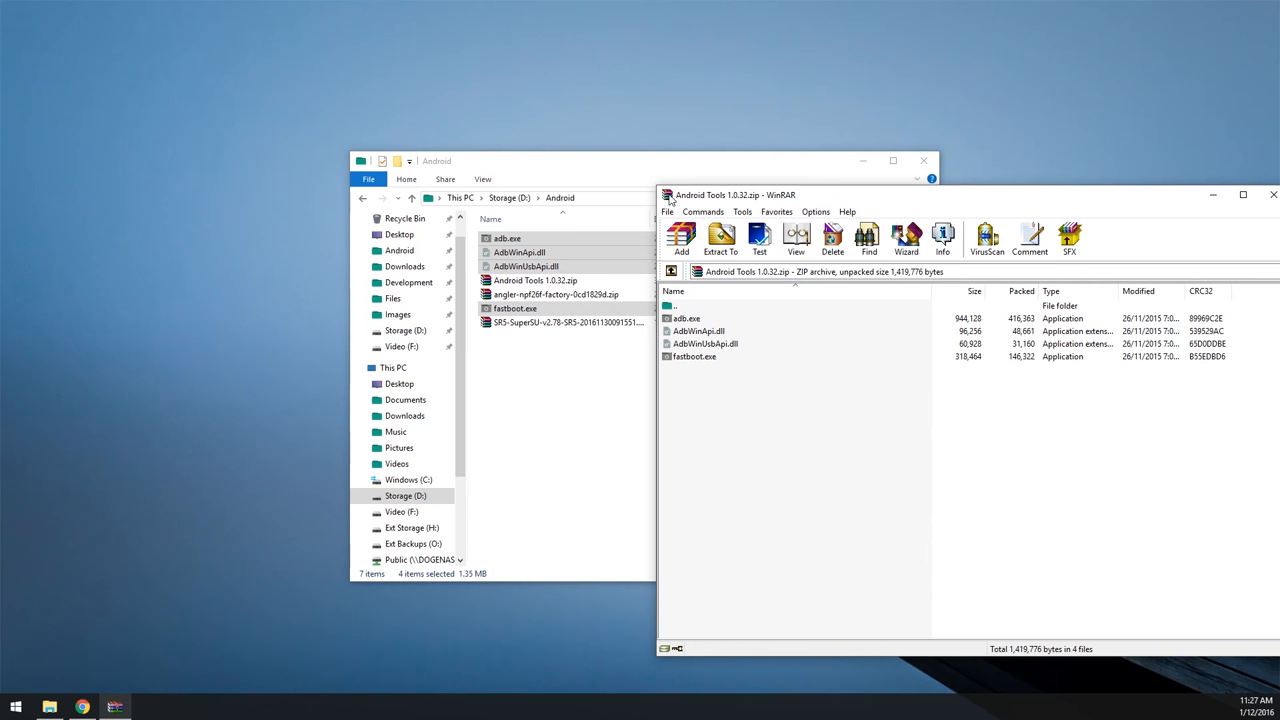
click(1272, 195)
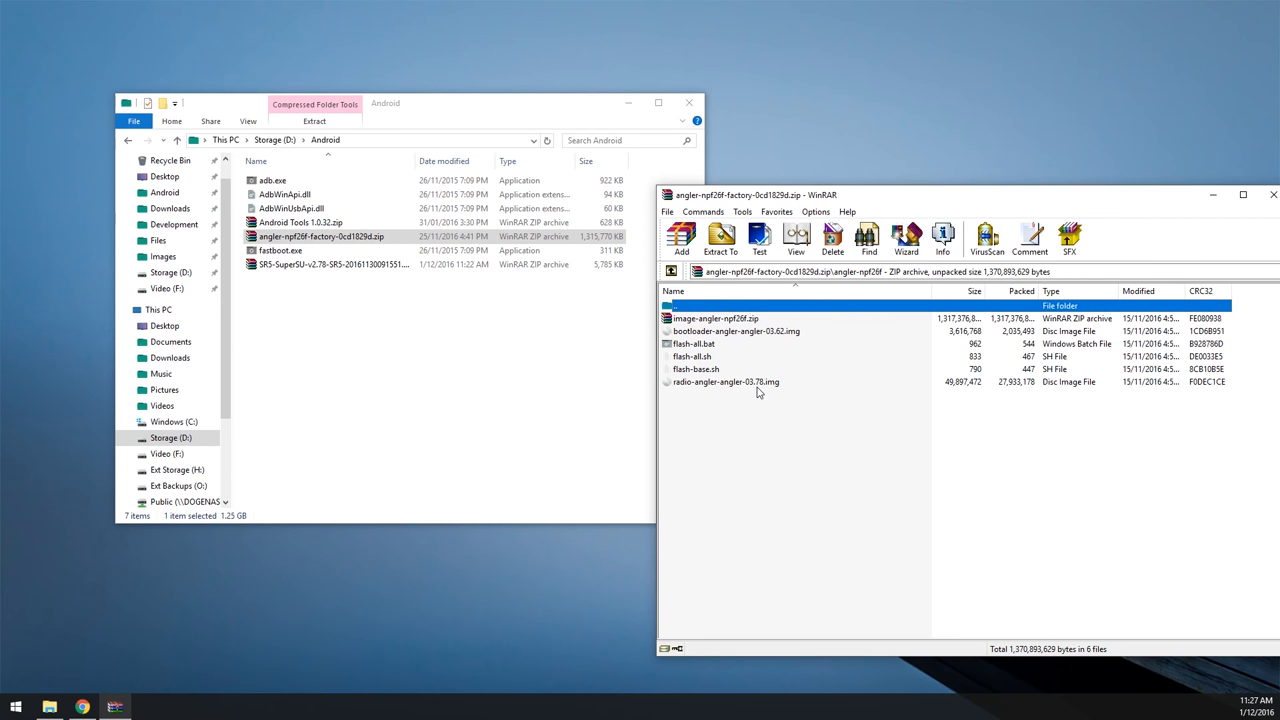
Step: Select the radio and bootloader images in the angler factory archive for extraction
click(726, 381)
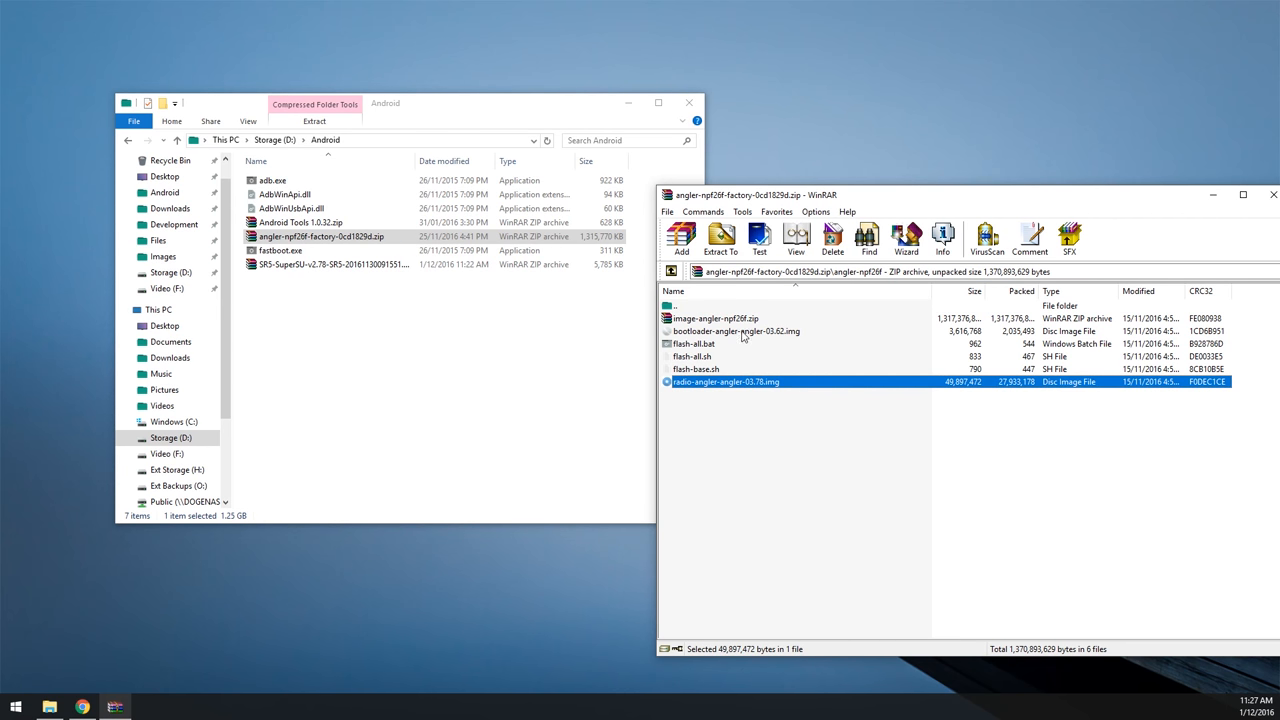
click(737, 331)
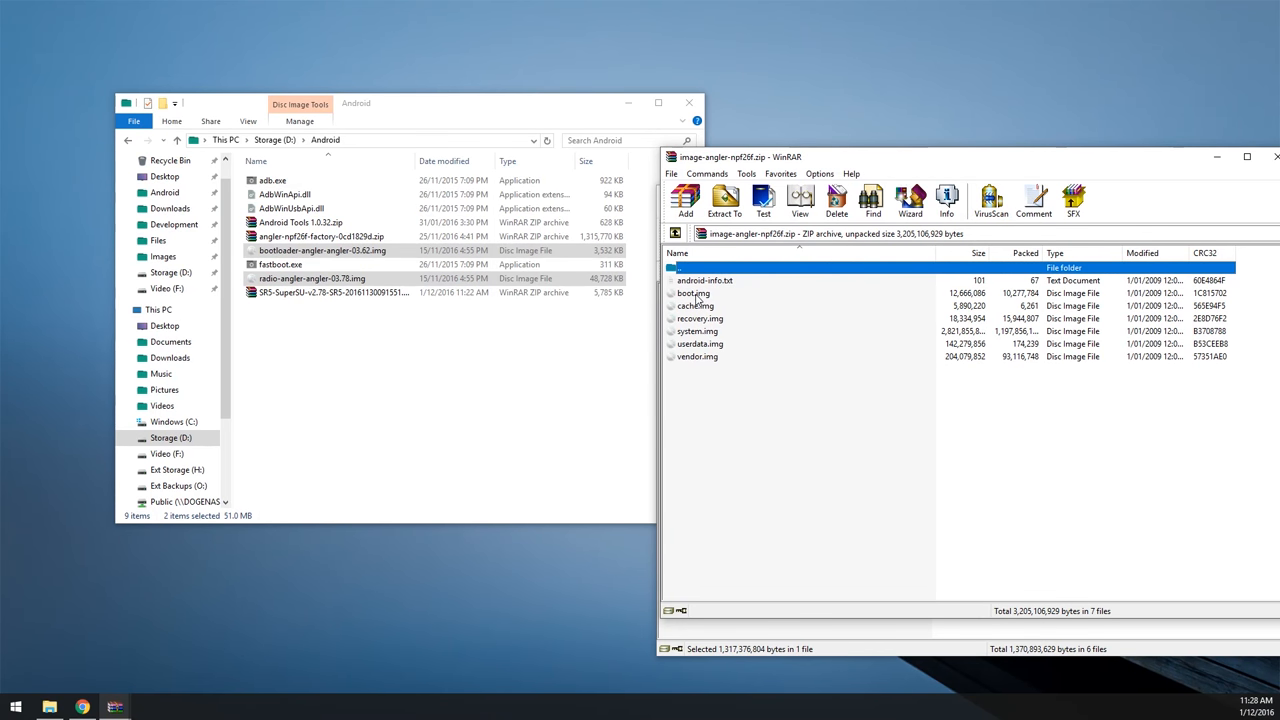
Step: Select boot.img, system.img and vendor.img for extraction into the Android folder
click(697, 331)
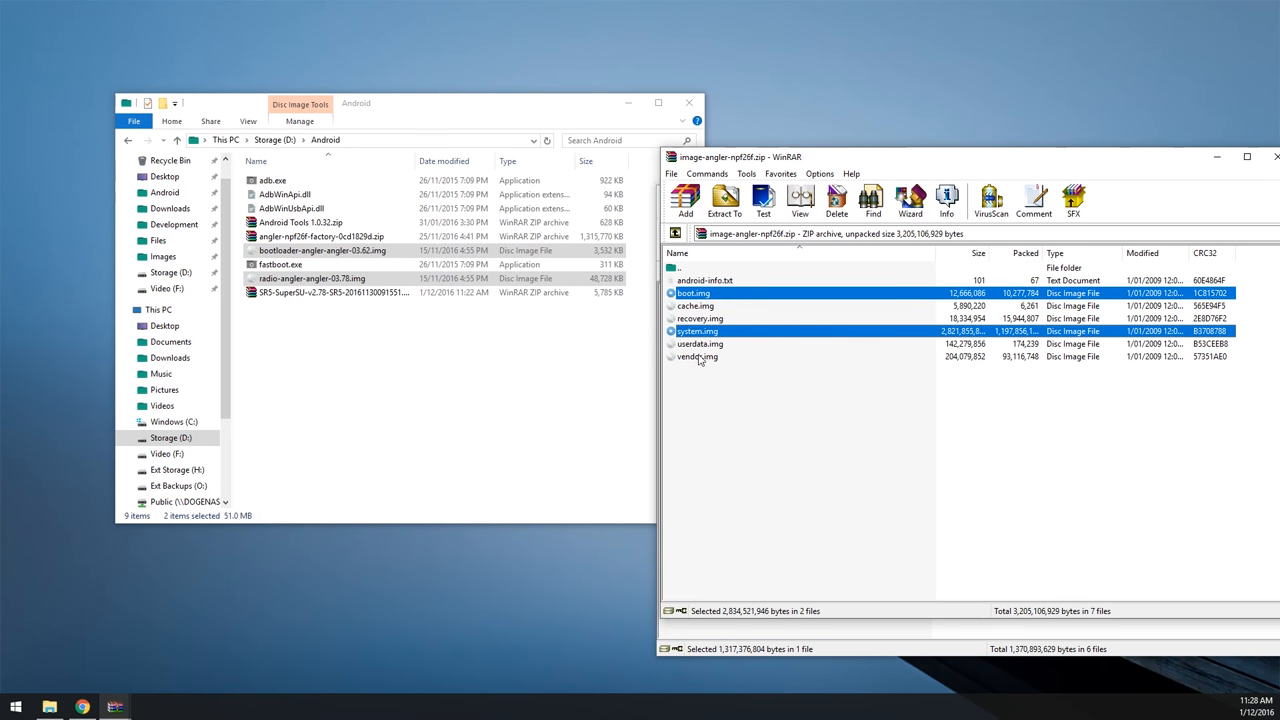
click(697, 356)
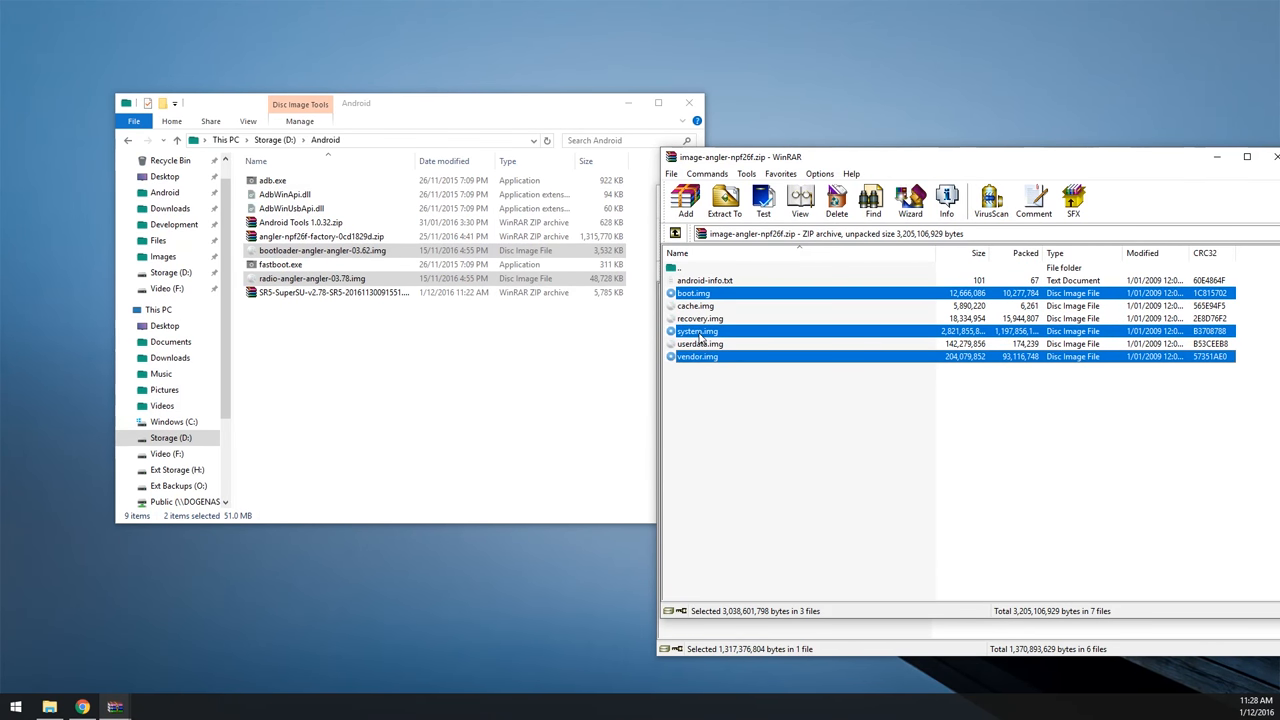
click(724, 200)
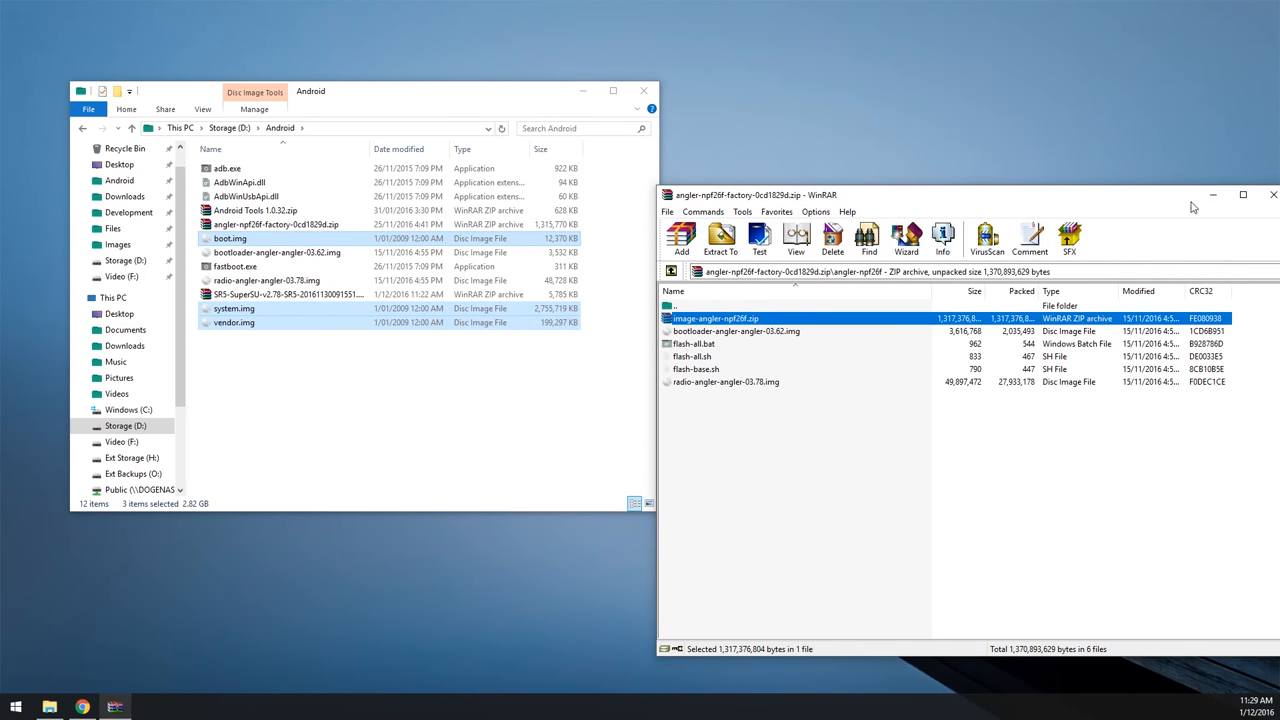
Step: Close WinRAR, dismiss the Nexus 6P disconnection error, and open Internal shared storage
click(1273, 194)
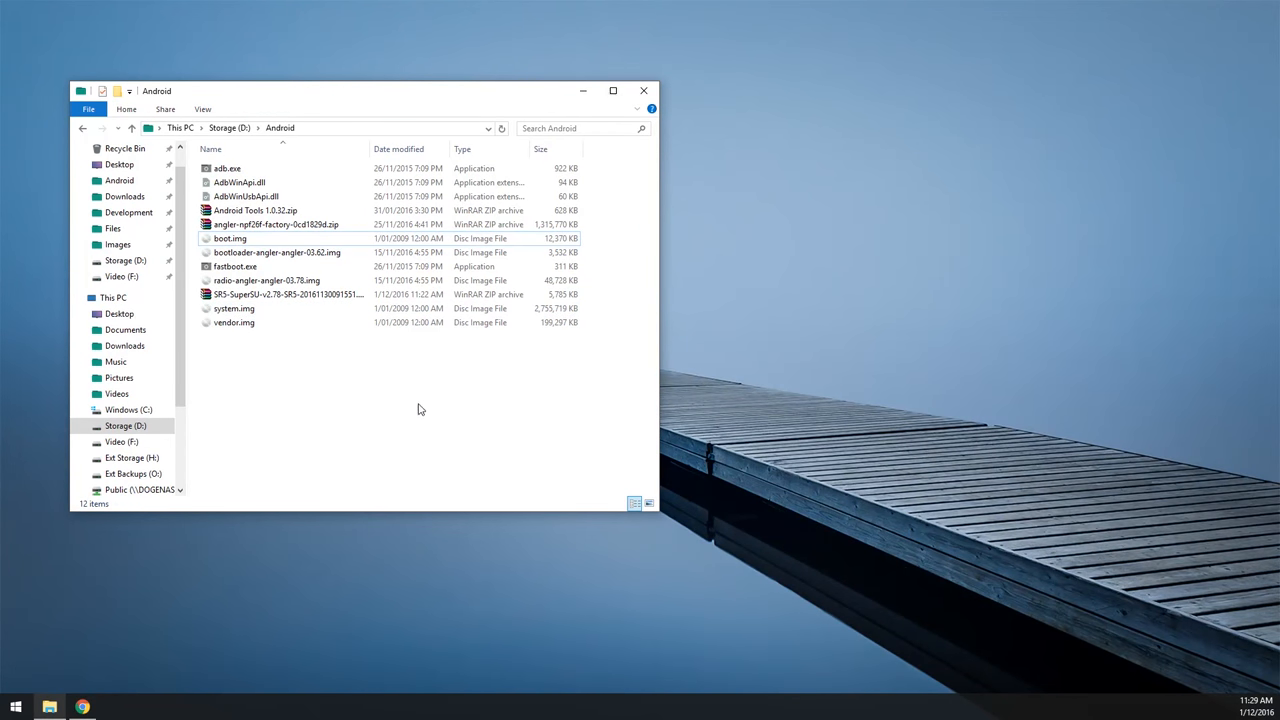
mouse_move(343, 400)
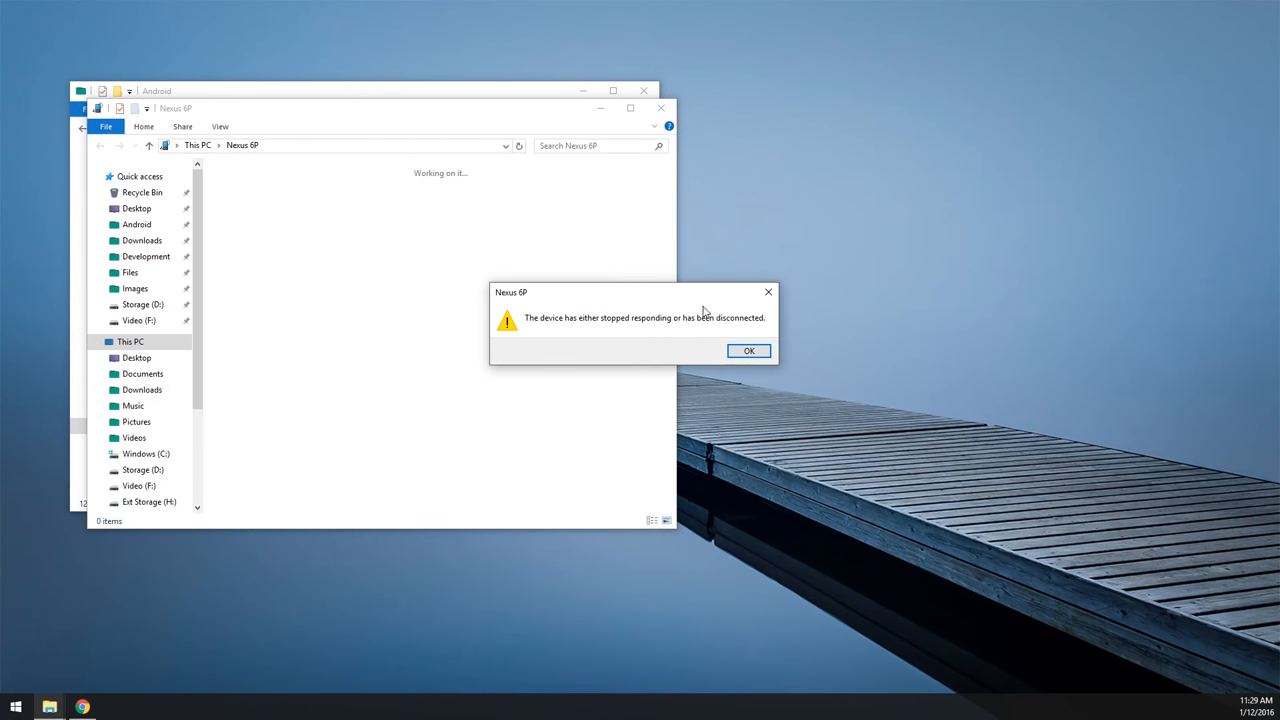
click(748, 350)
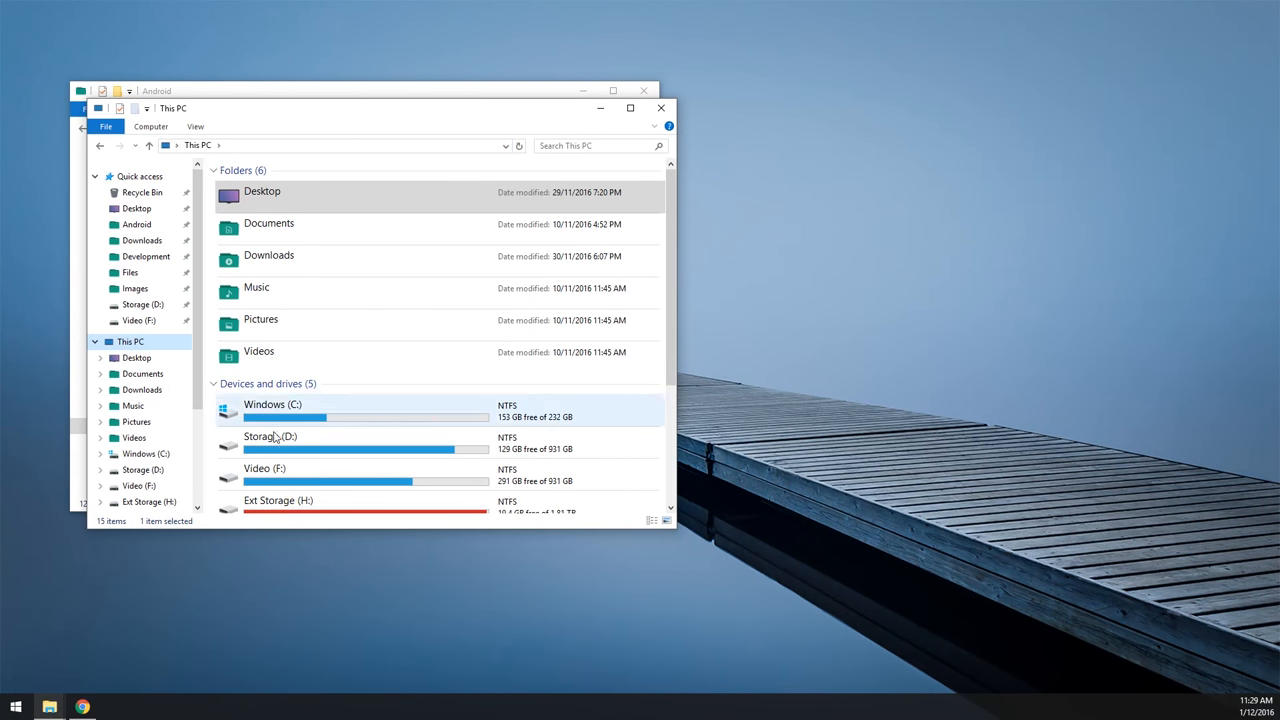
scroll(down, 3)
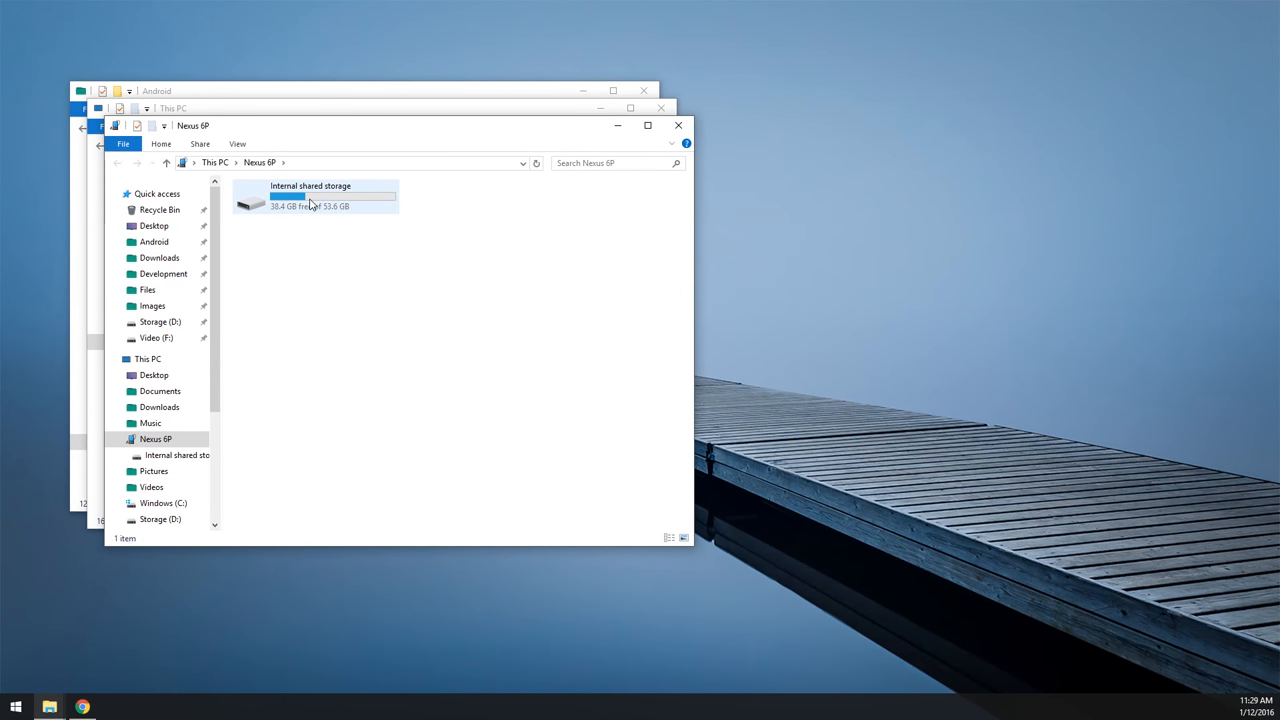
double_click(310, 198)
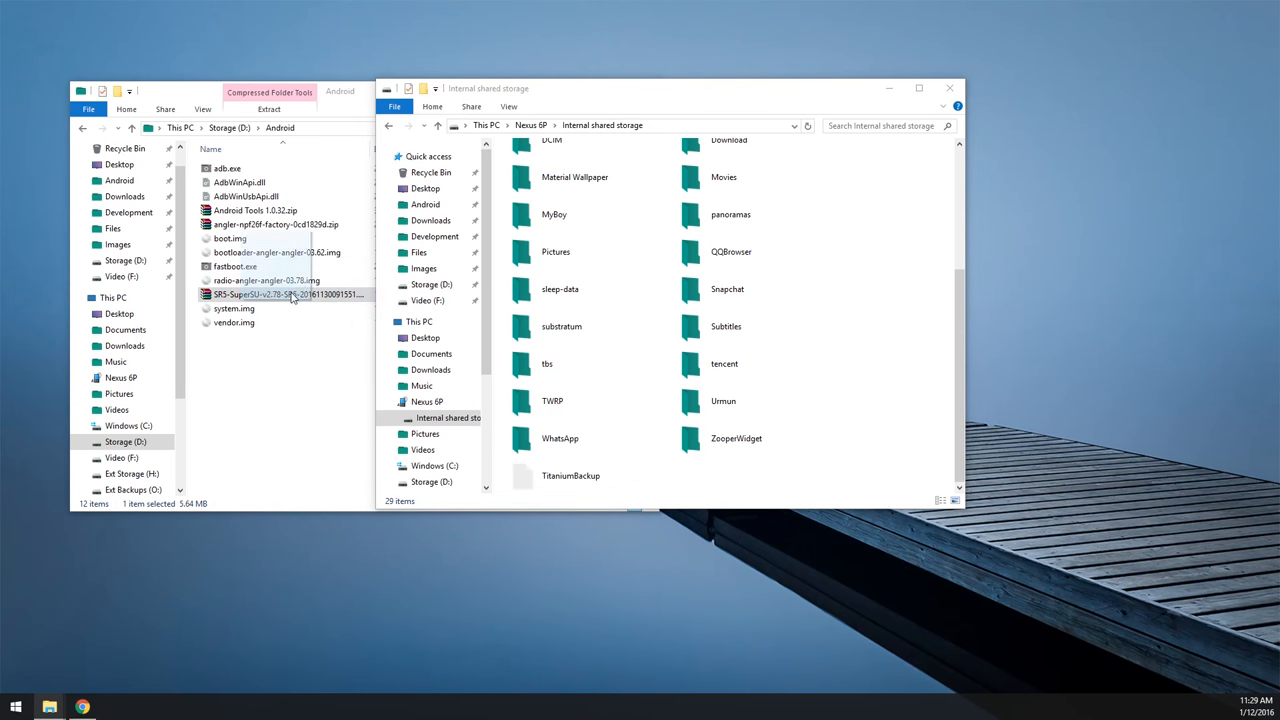
Step: Try copying the SuperSU zip to the phone, stop after the error, and reopen storage
drag(288, 294, 903, 378)
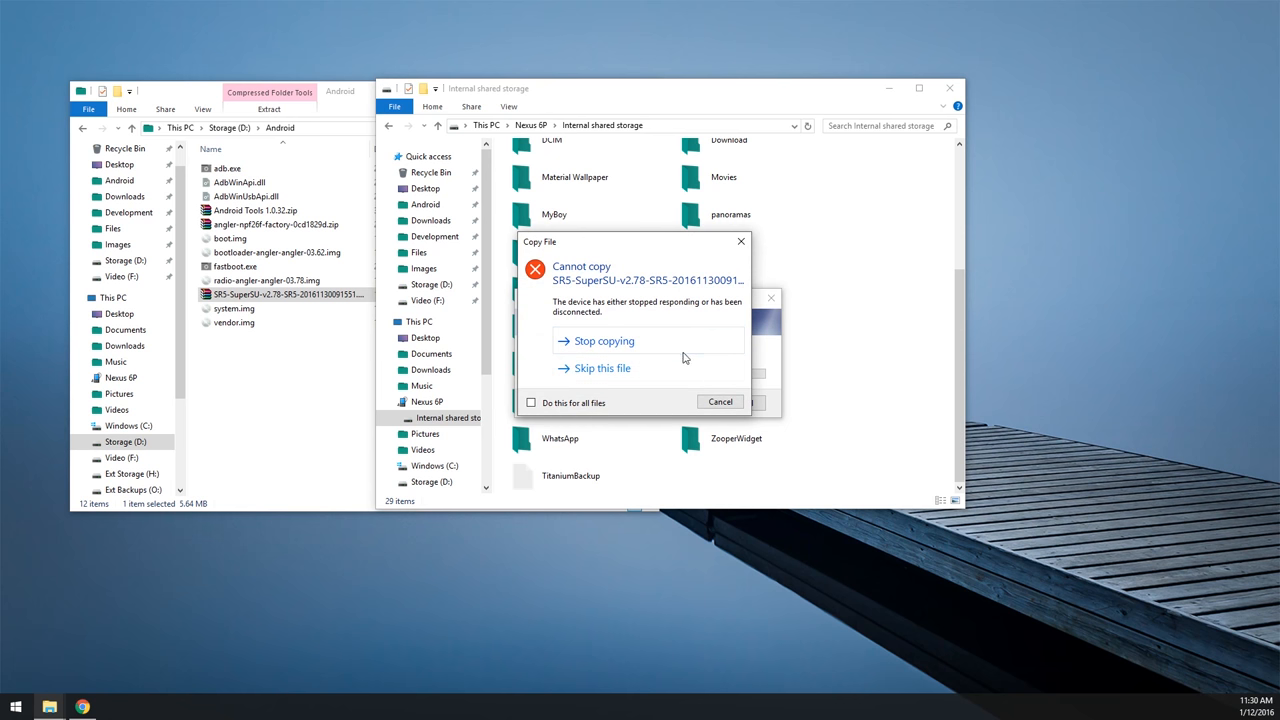
click(602, 368)
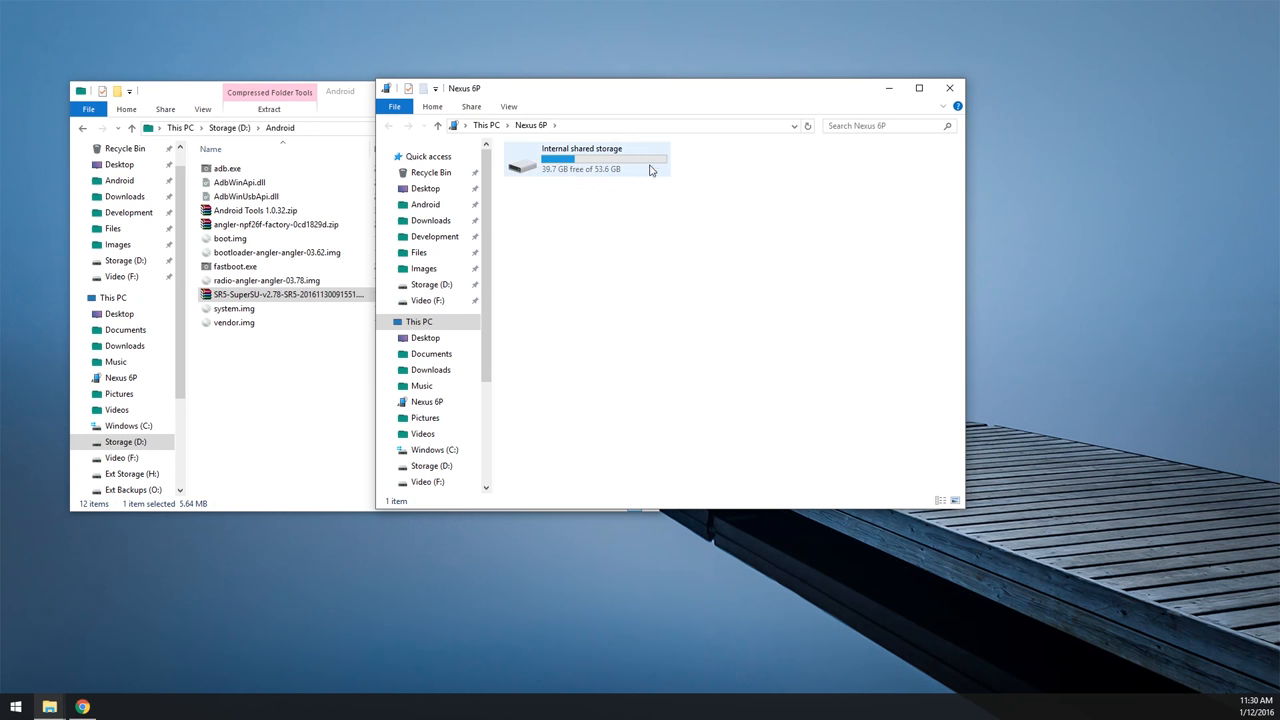
double_click(580, 162)
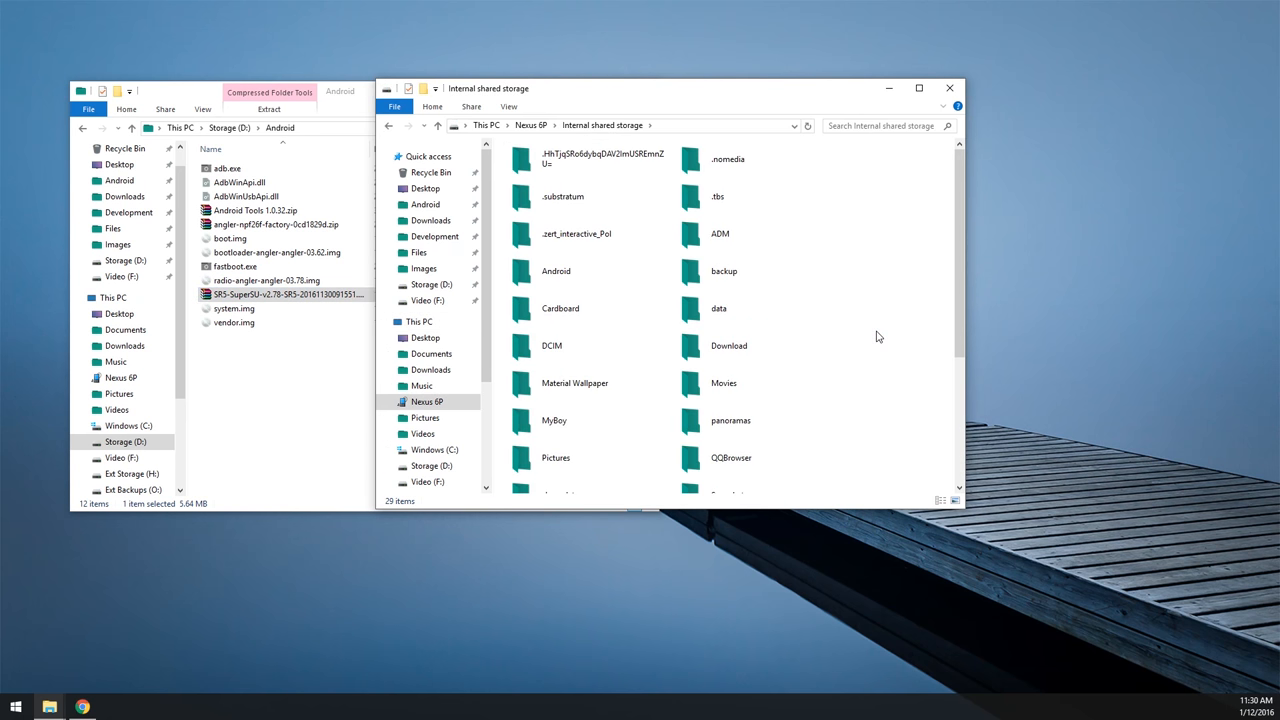
scroll(down, 3)
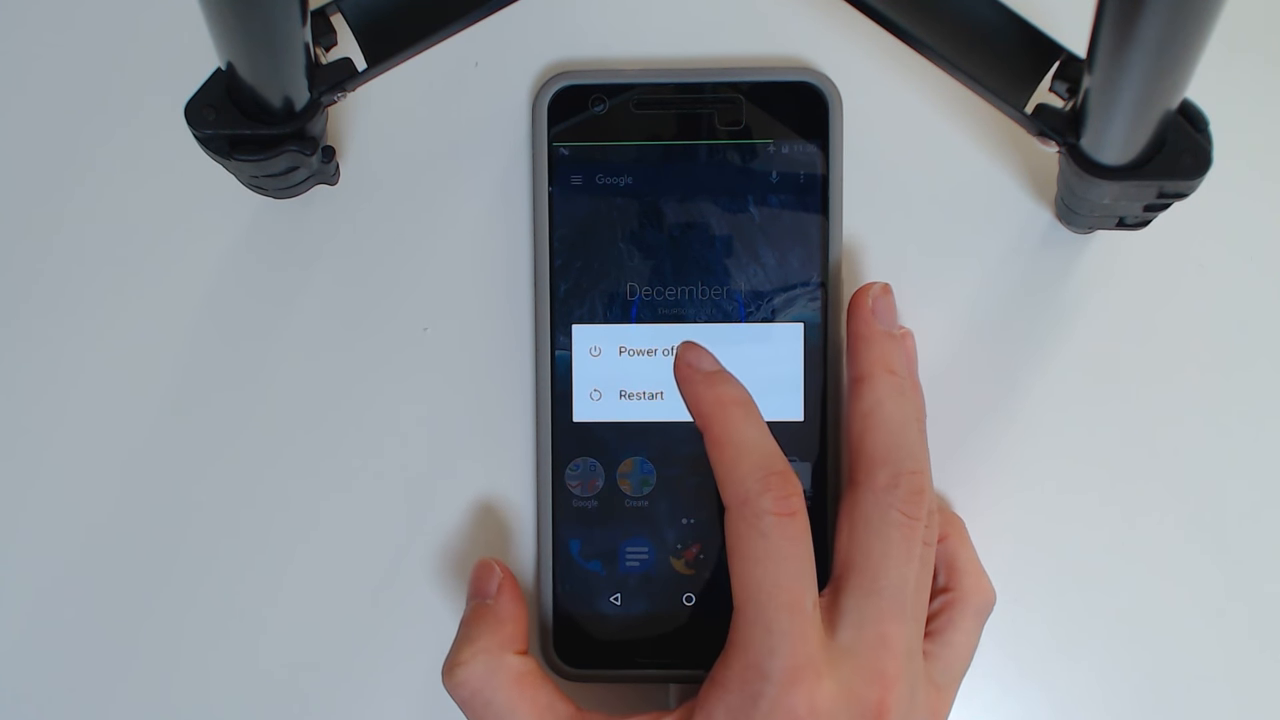
Step: Power off the Nexus 6P from its power menu
click(635, 351)
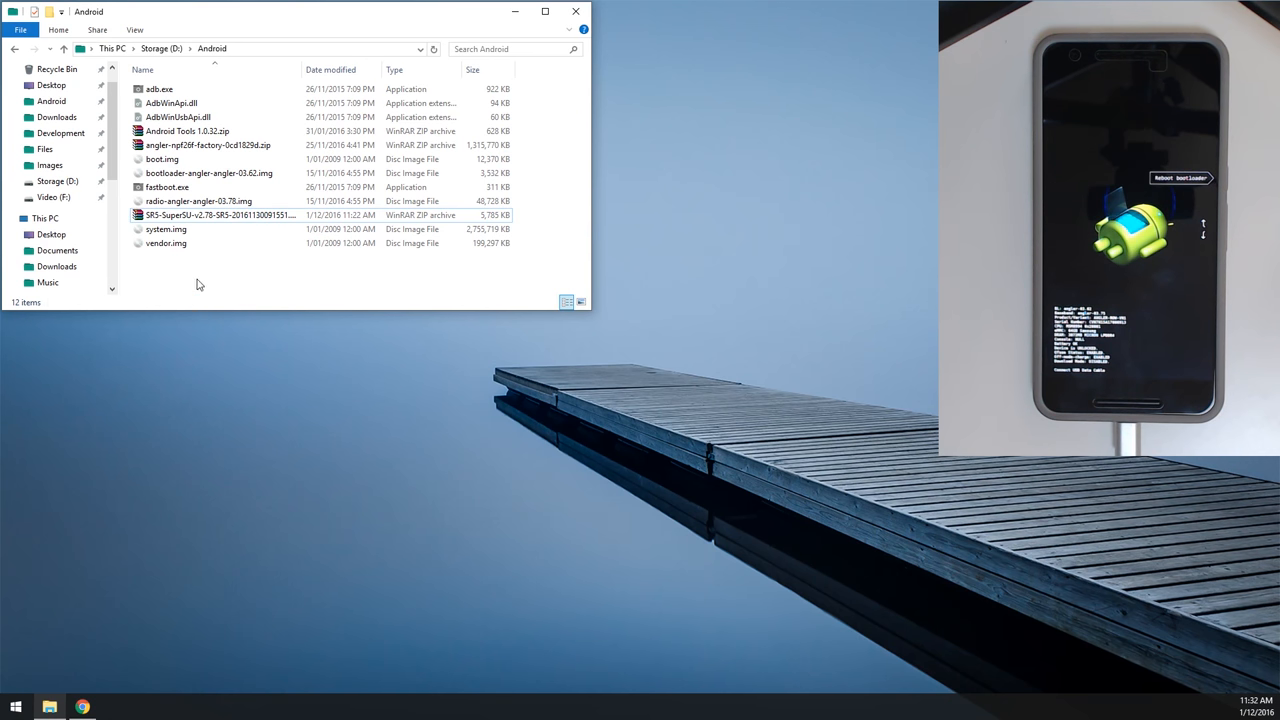
mouse_move(176, 268)
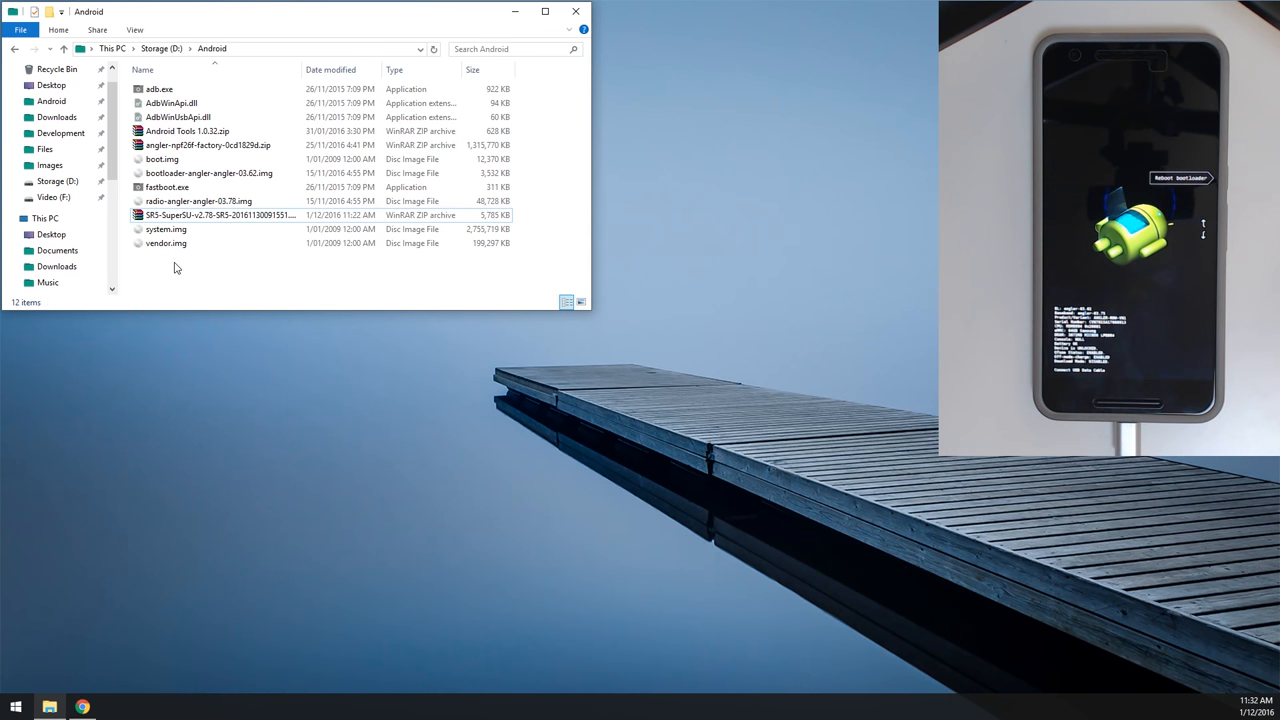
Step: Open a command window at D:\Android and bring up the console's default settings
right_click(175, 267)
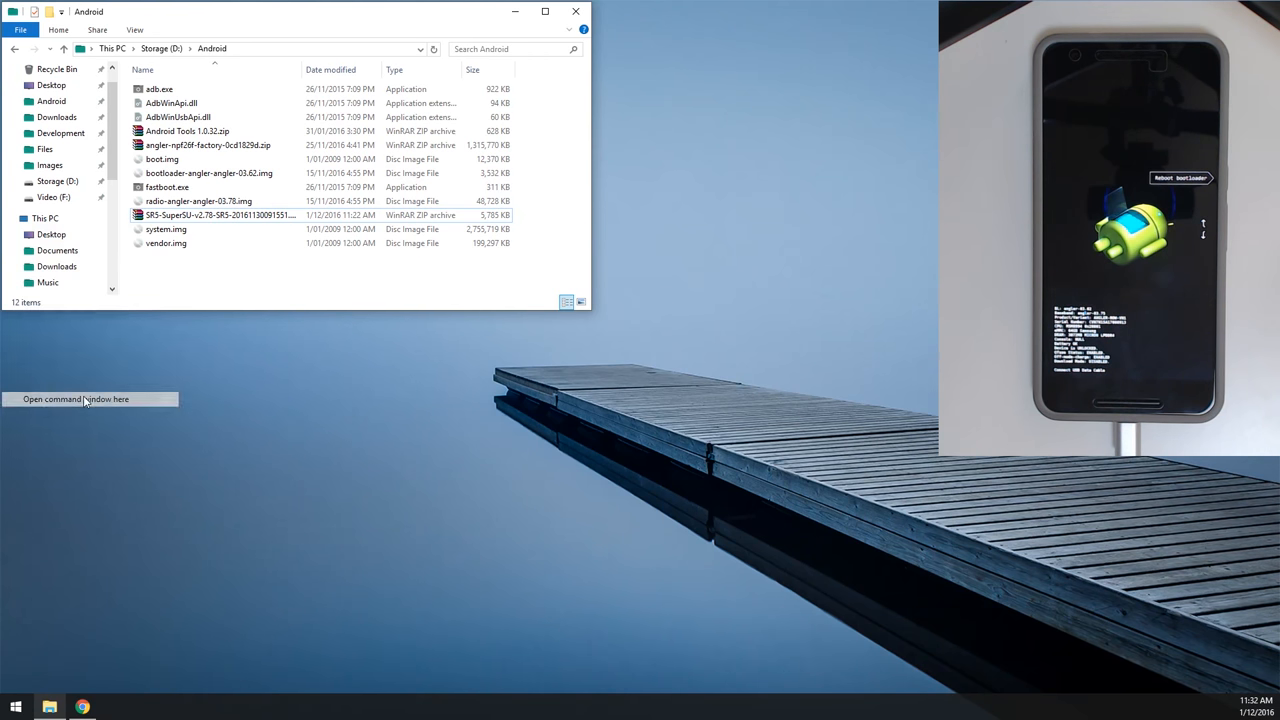
click(76, 399)
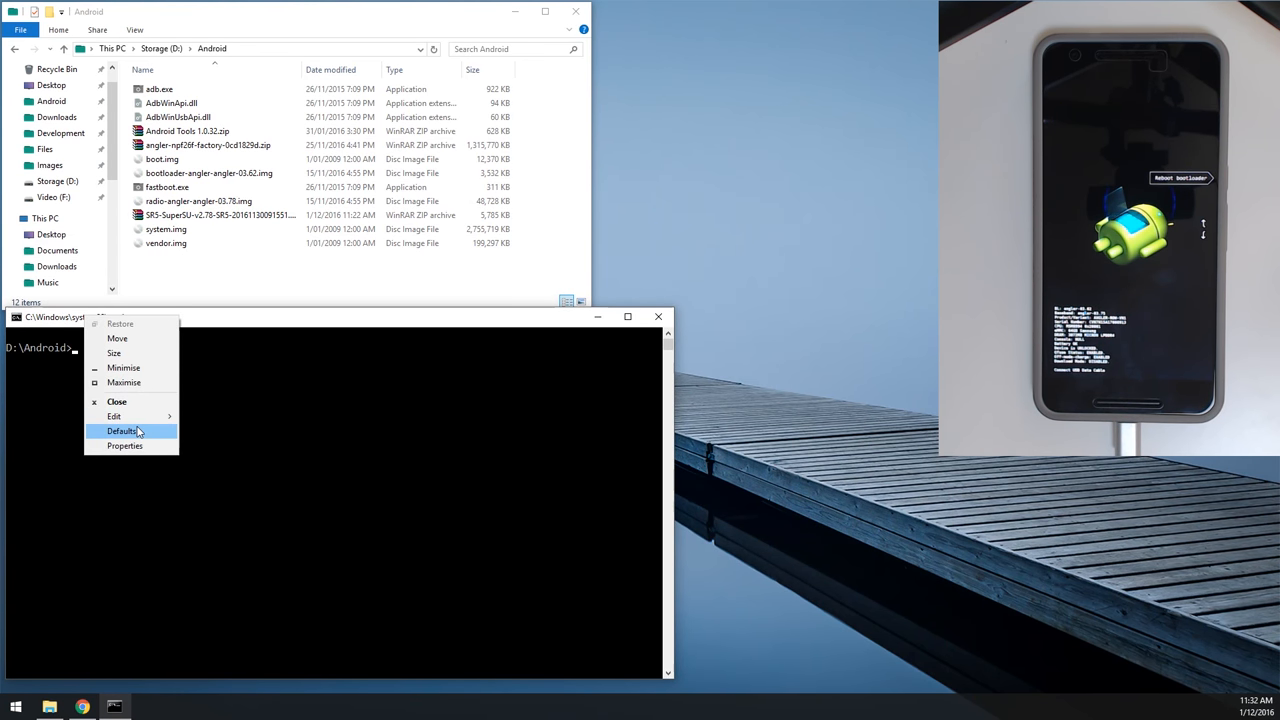
click(124, 446)
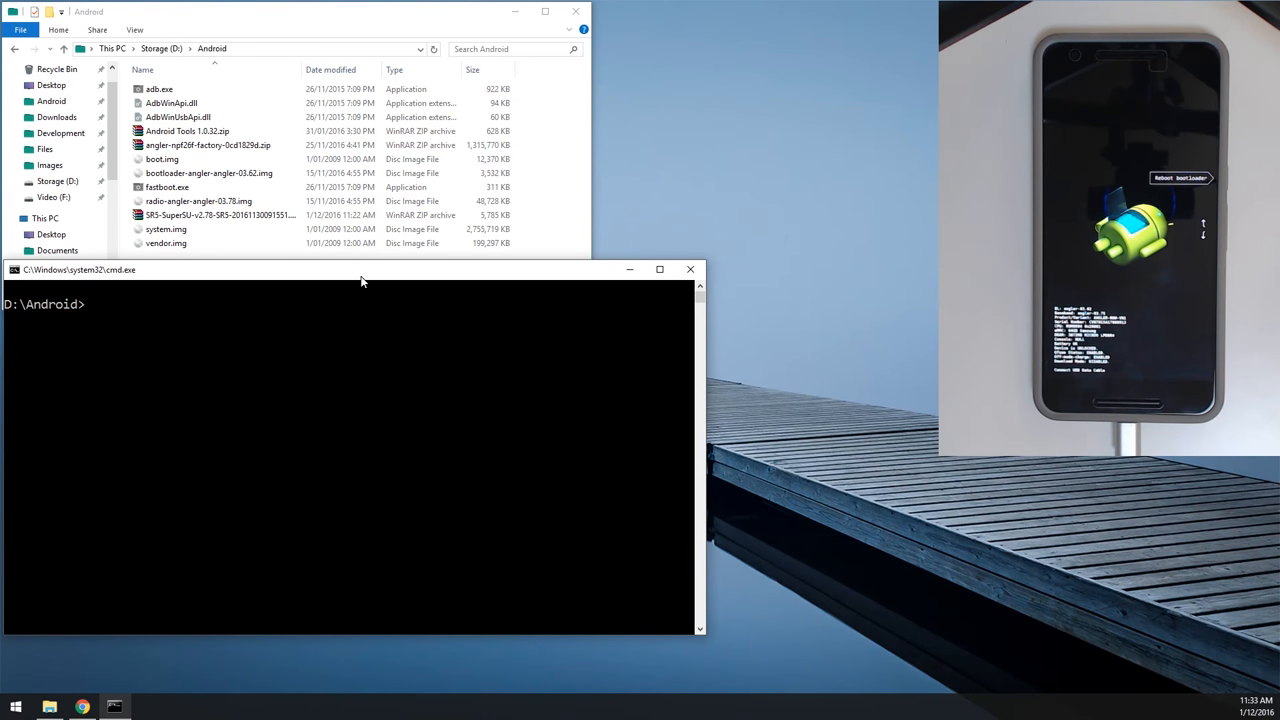
mouse_move(560, 370)
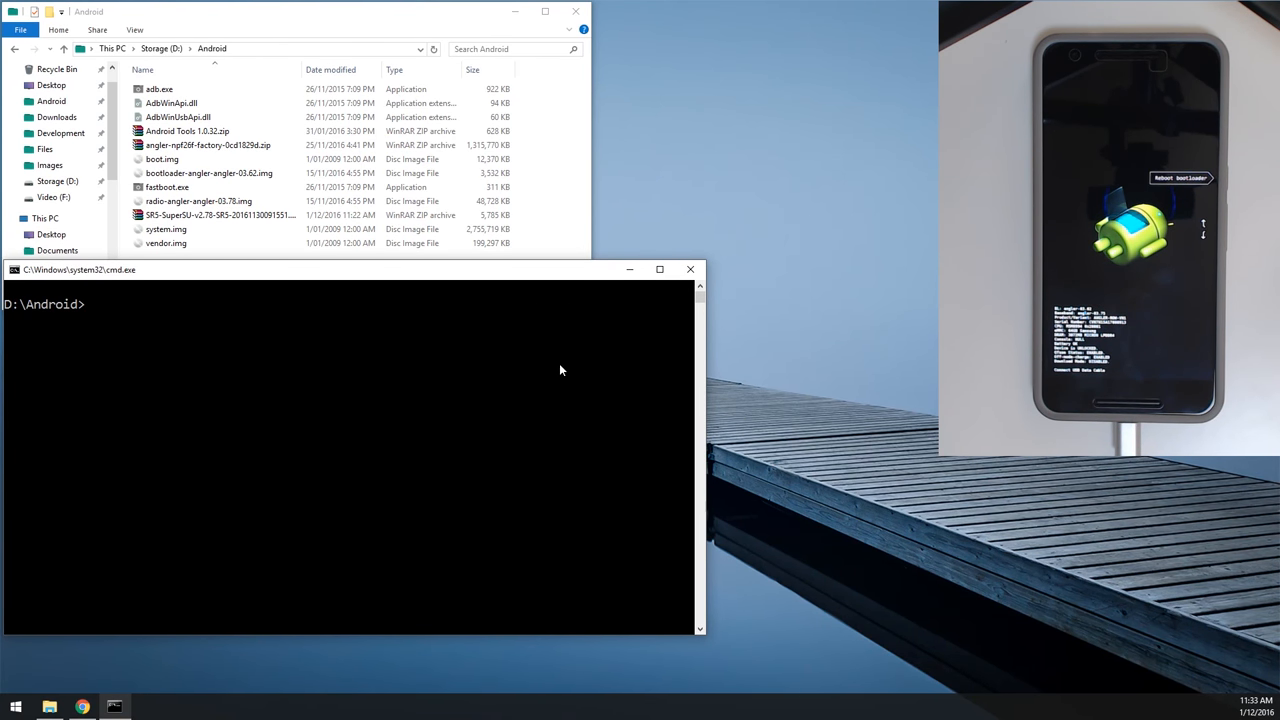
Step: Run 'fastboot devices' to check the Nexus 6P is connected in fastboot mode
text(fastboot devices)
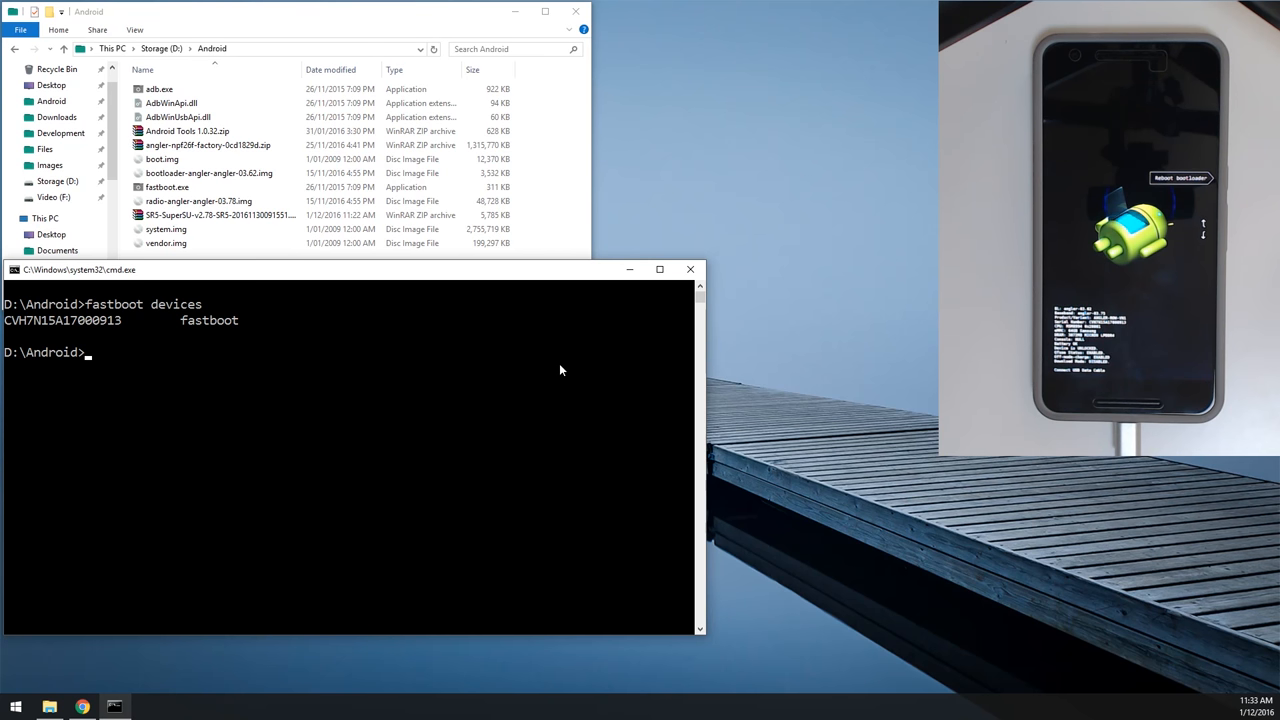
Step: Flash the radio and boot images with fastboot, using the .img files from the Android folder
text(fastboot flash re)
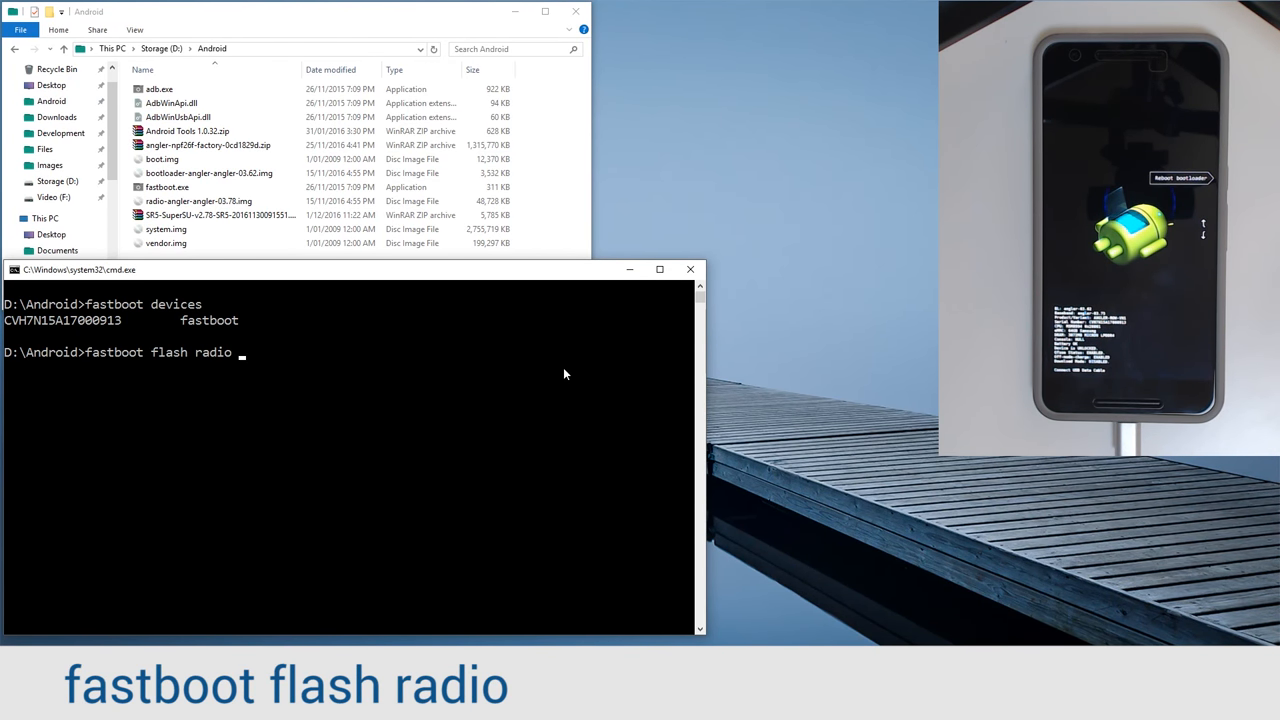
click(210, 173)
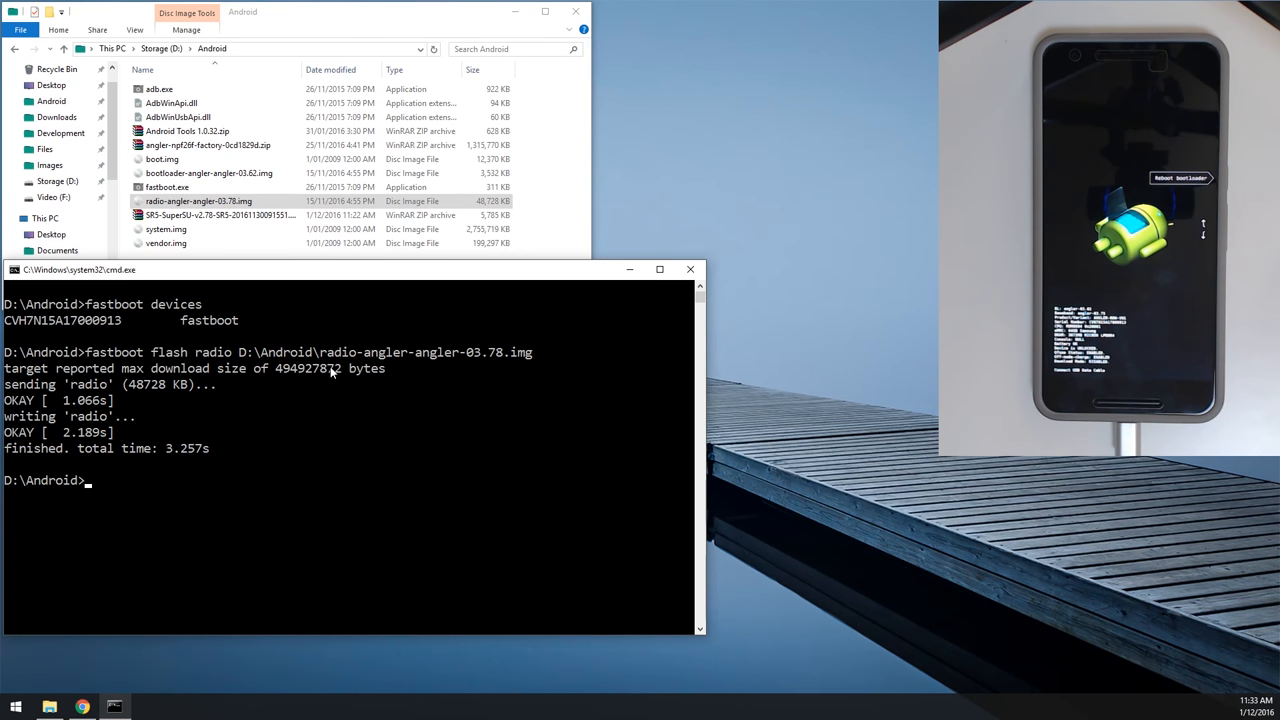
text(fastboot flash boot)
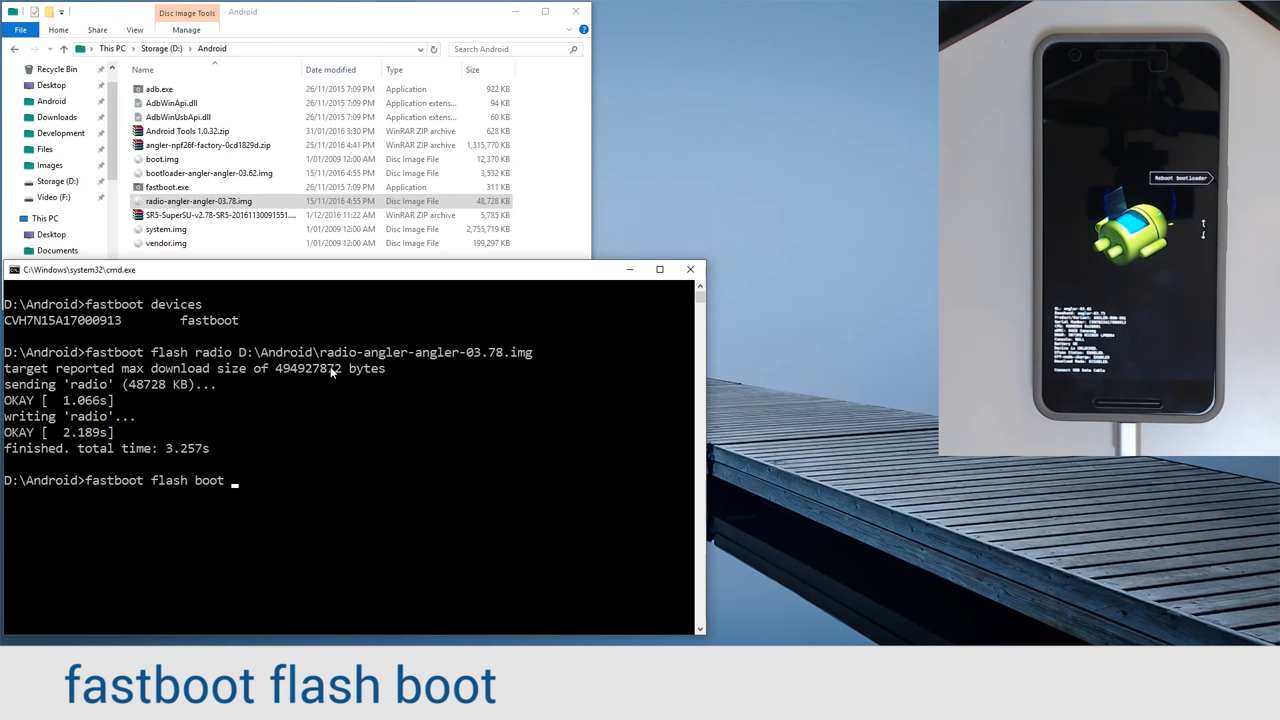
click(162, 159)
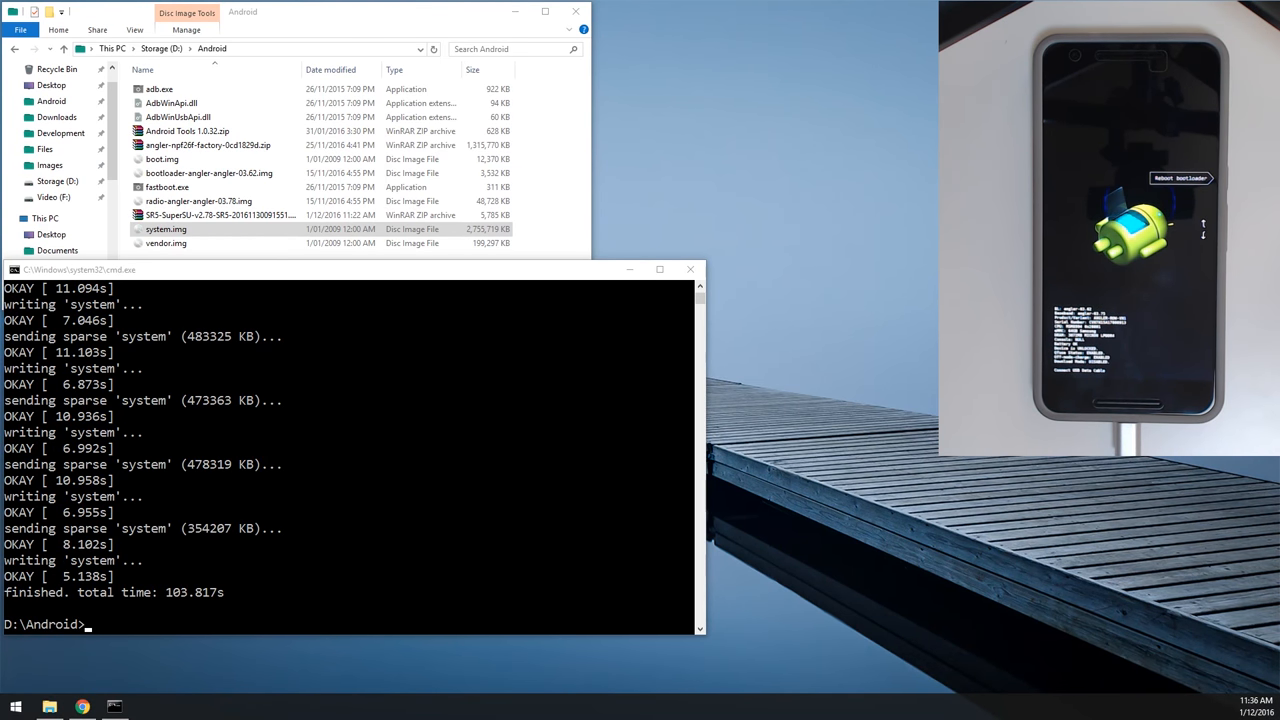
Step: Flash the factory vendor.img onto the phone with 'fastboot flash vendor'
click(162, 159)
text(fastboot flash ve)
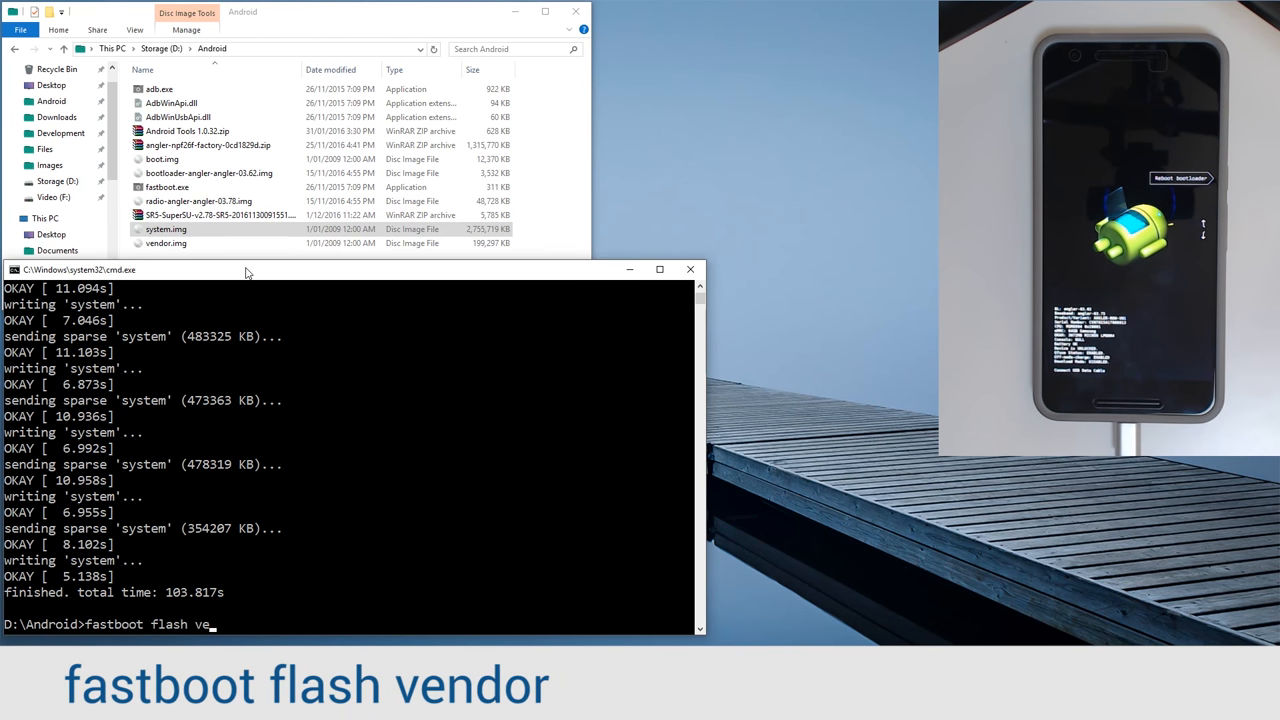
text(ndor)
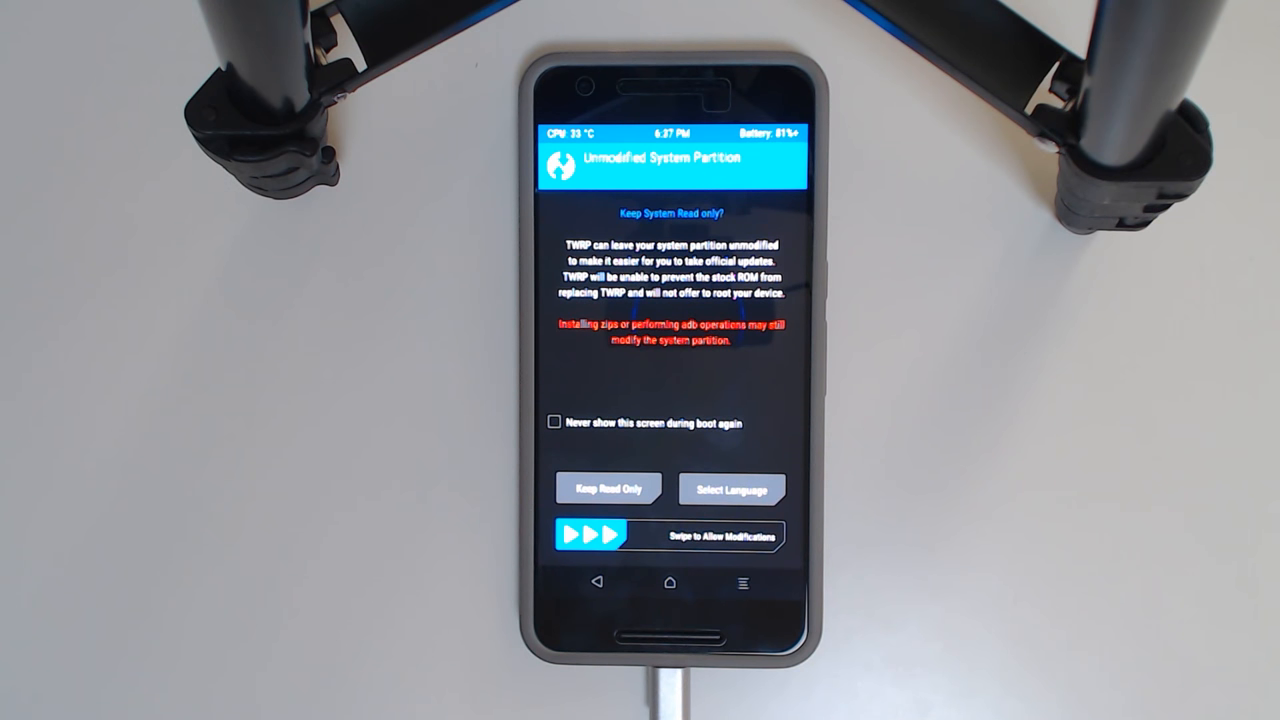
Step: Allow system partition modifications, then flash the SR5-SuperSU zip from TWRP's installer
drag(590, 537, 770, 537)
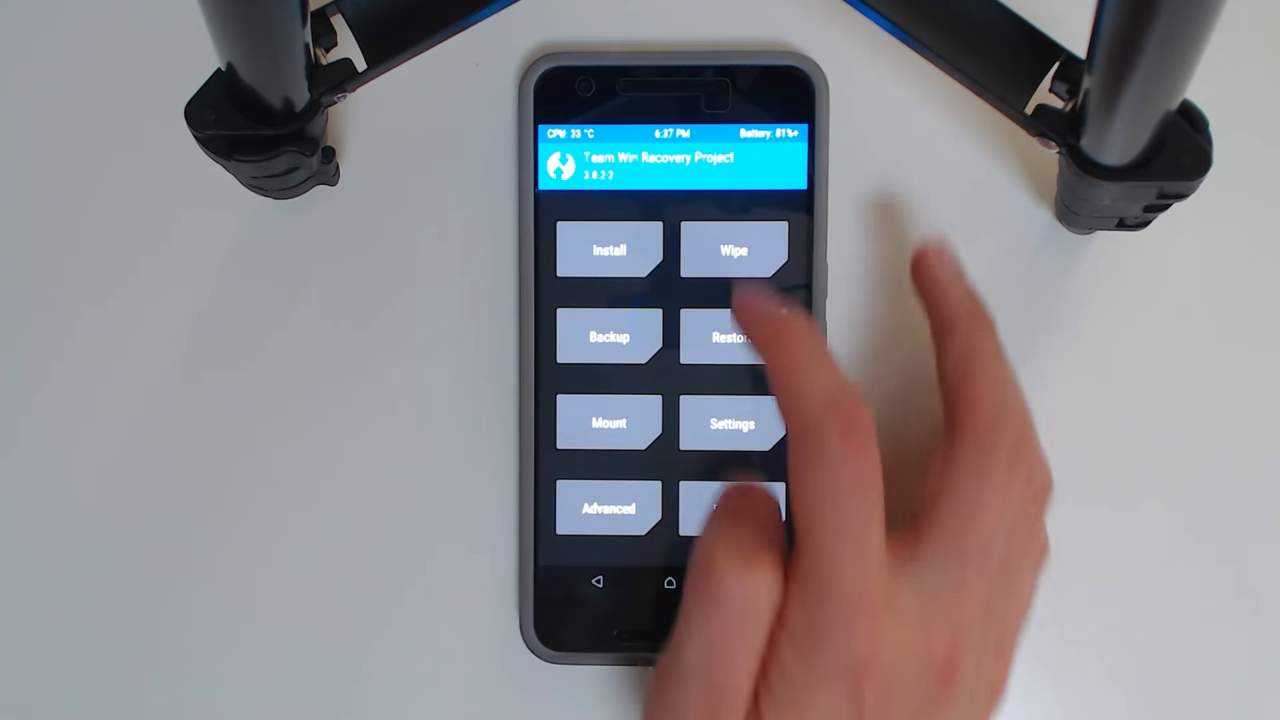
click(608, 250)
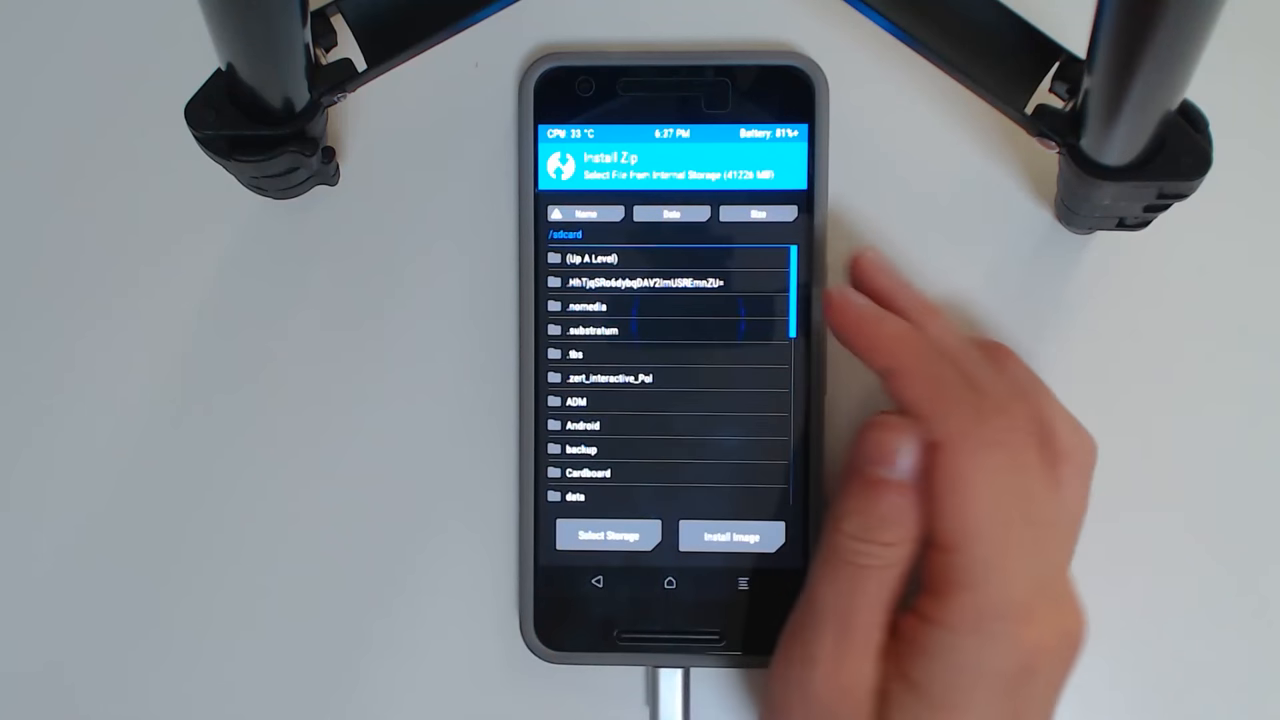
scroll(down, 3)
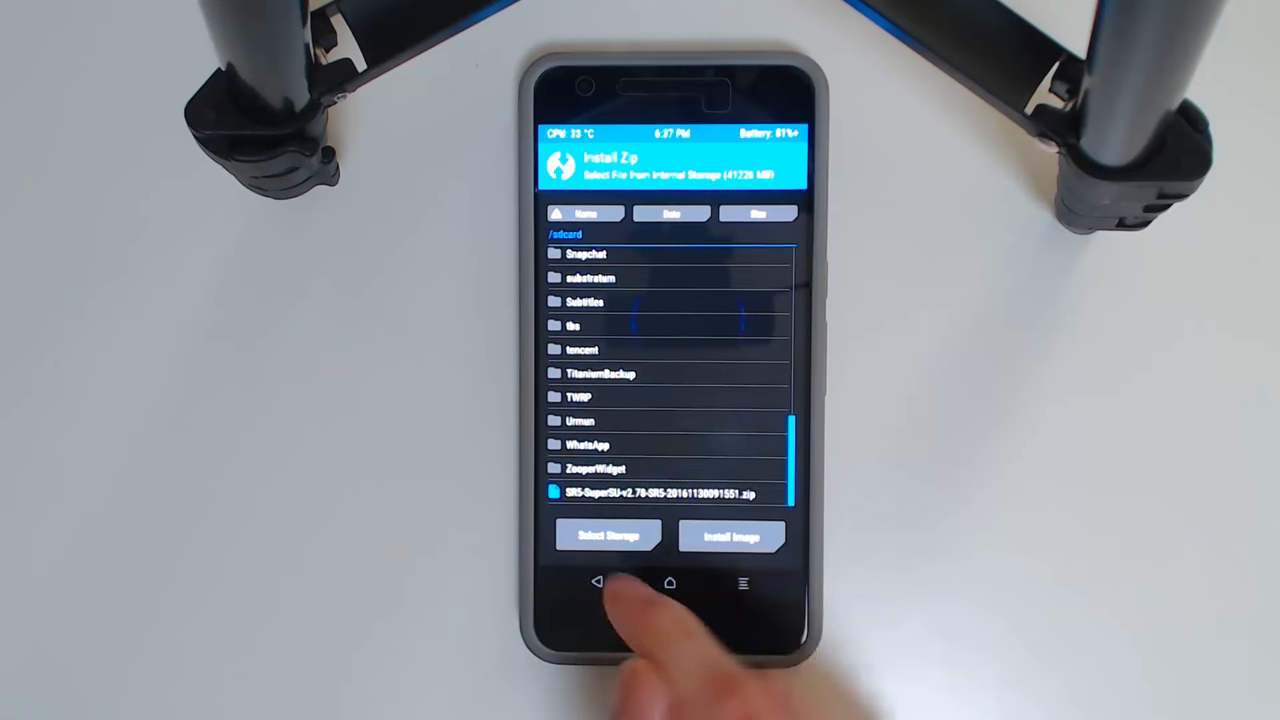
click(657, 492)
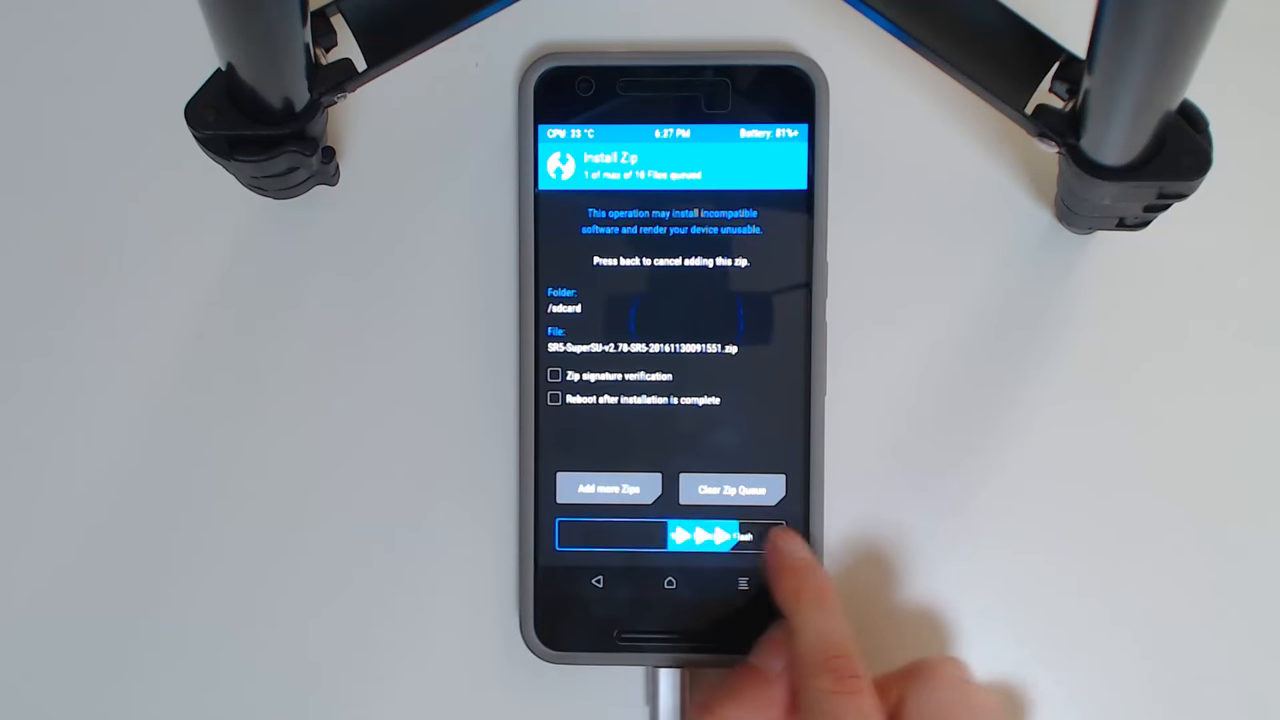
drag(600, 536, 760, 536)
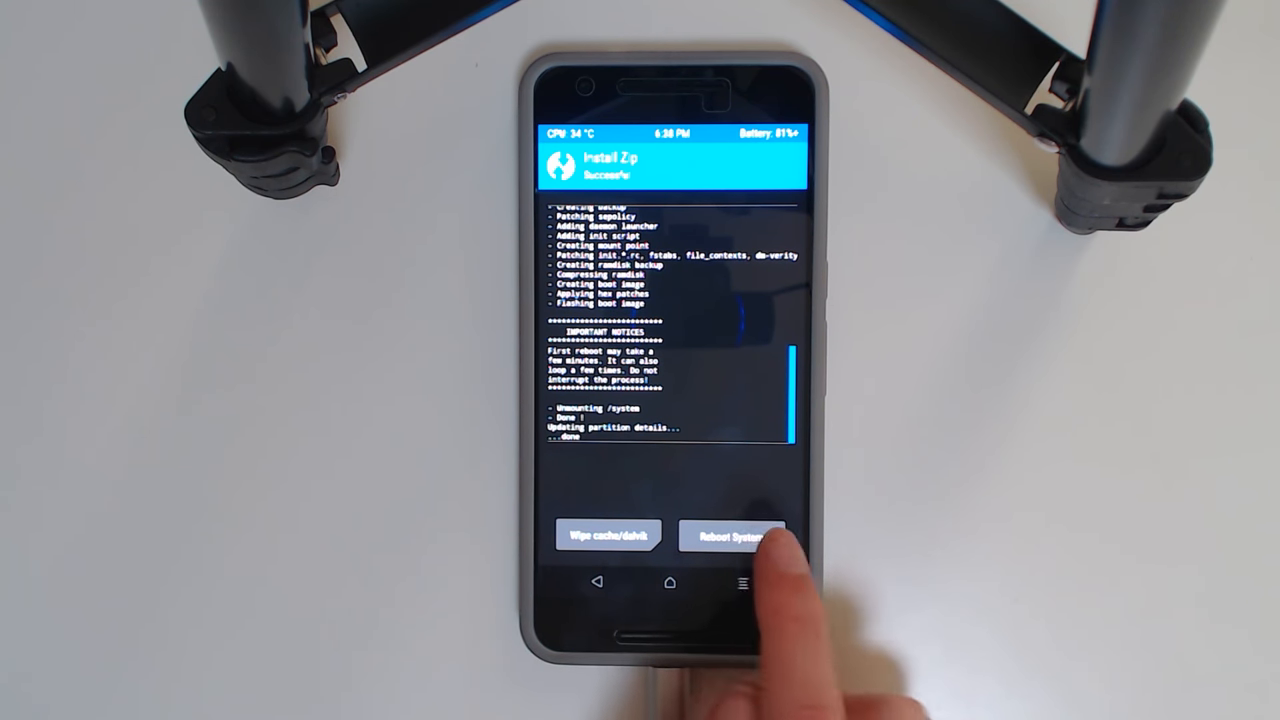
Step: Reboot from TWRP into Android and unlock the lock screen
click(732, 536)
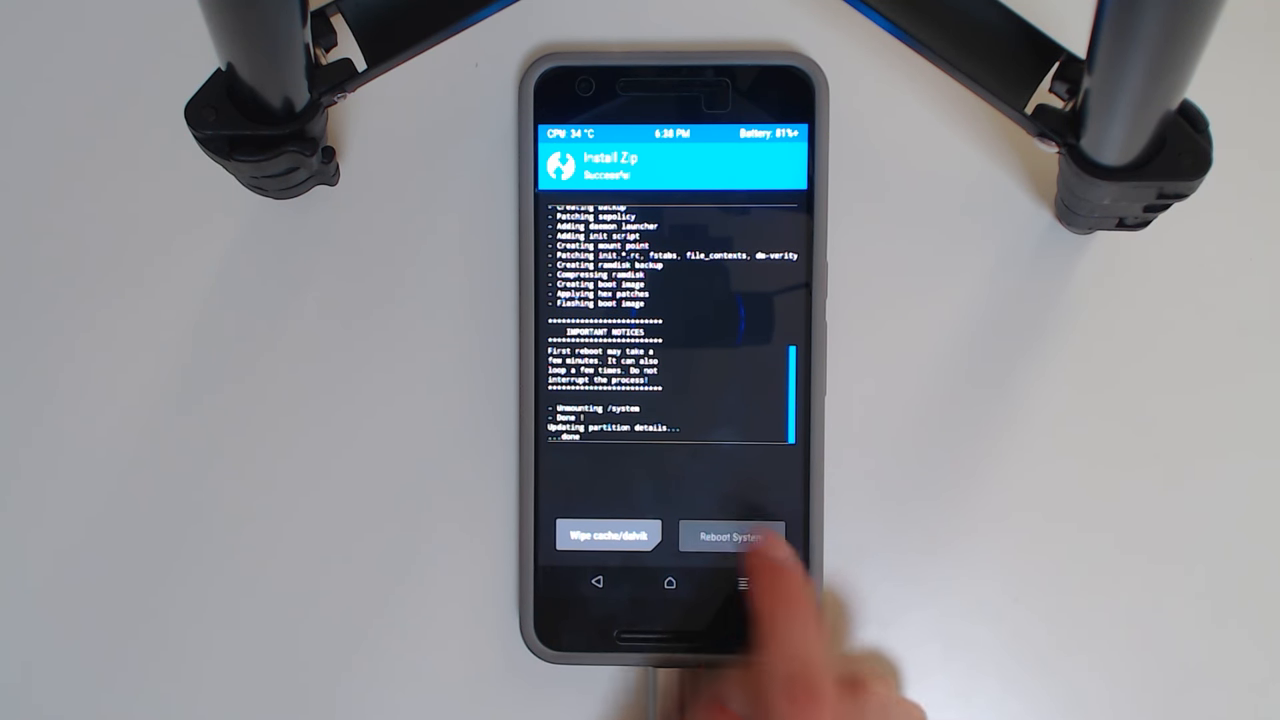
click(732, 535)
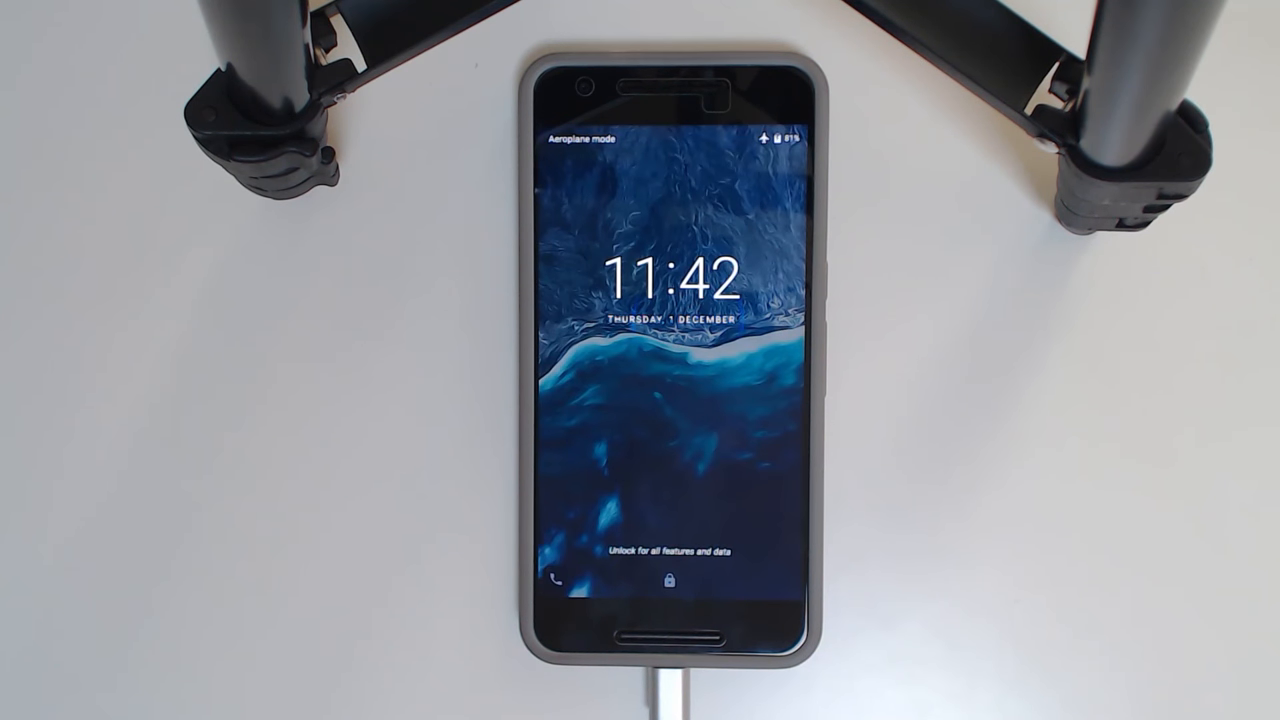
click(660, 400)
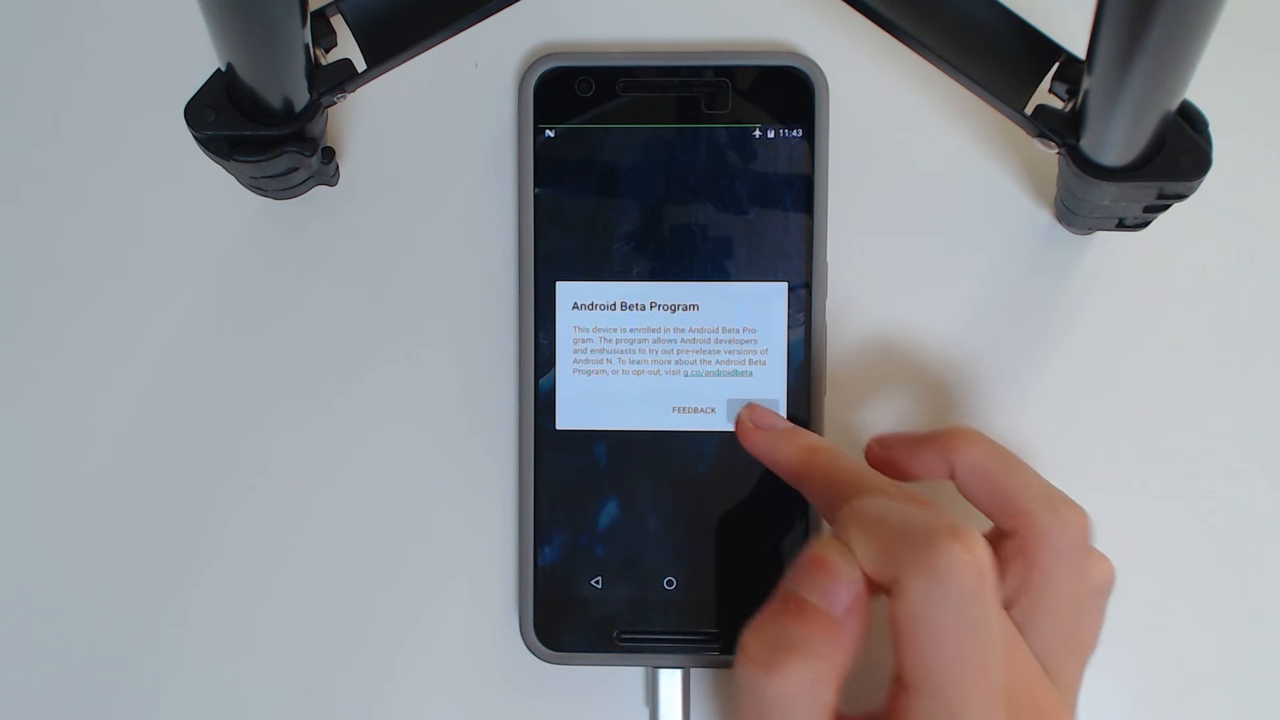
Step: Dismiss the beta notice and open About phone to see Android 7.1.1, build NPF26F
click(755, 410)
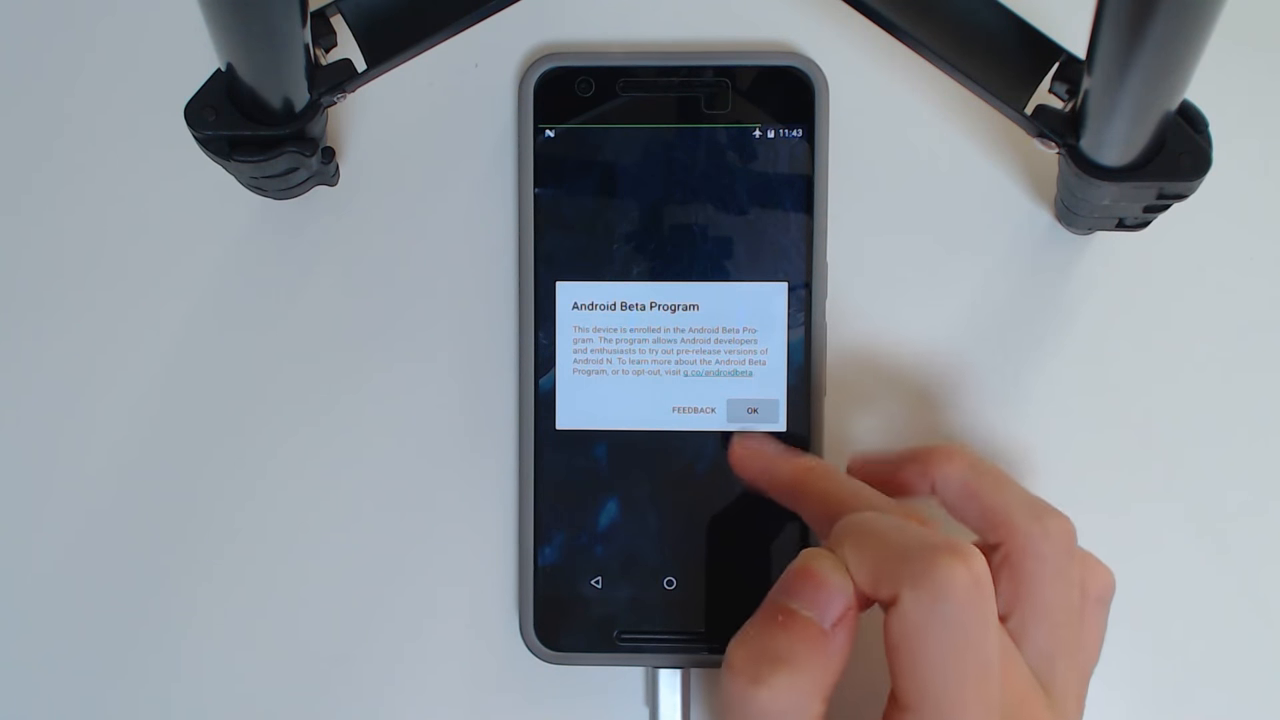
click(754, 411)
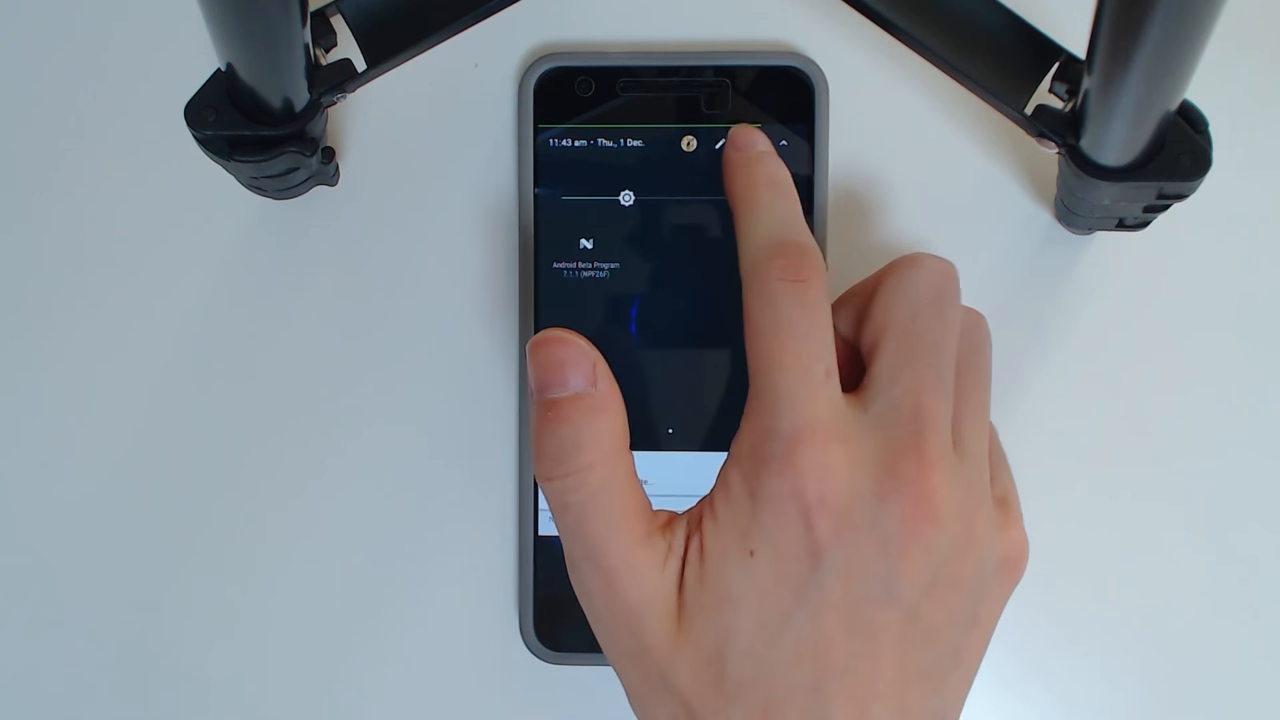
click(785, 145)
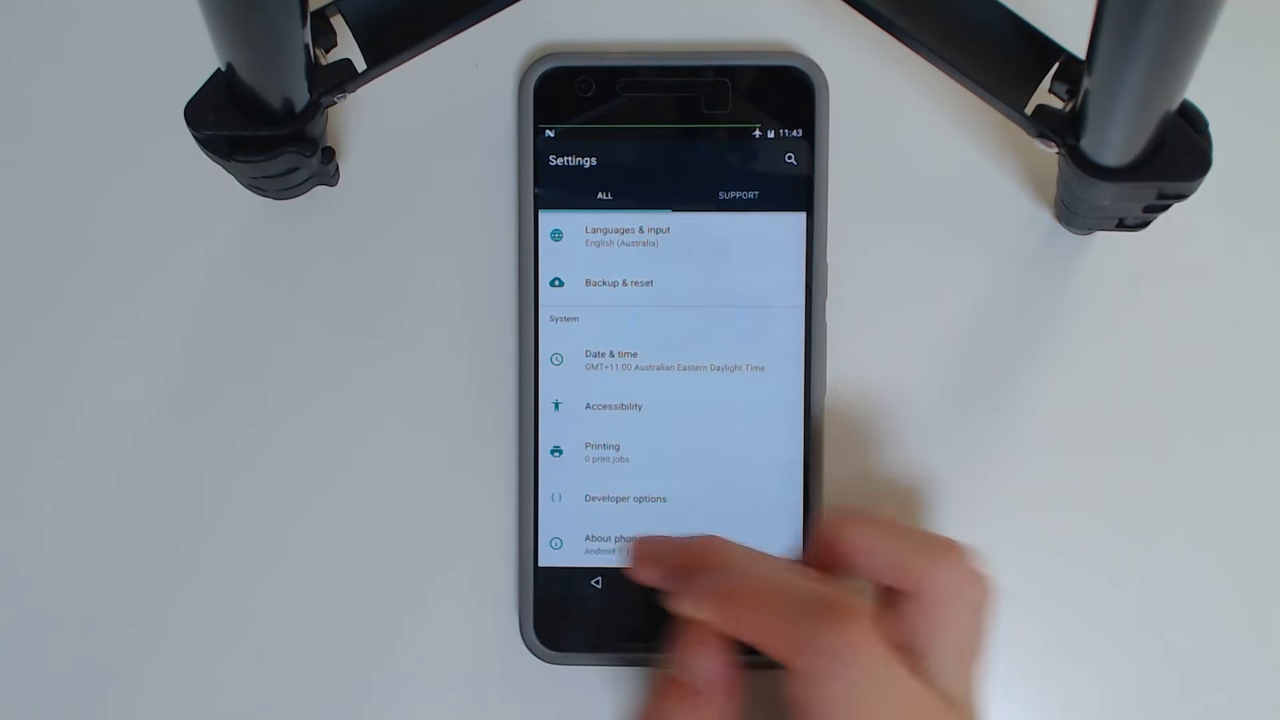
click(612, 545)
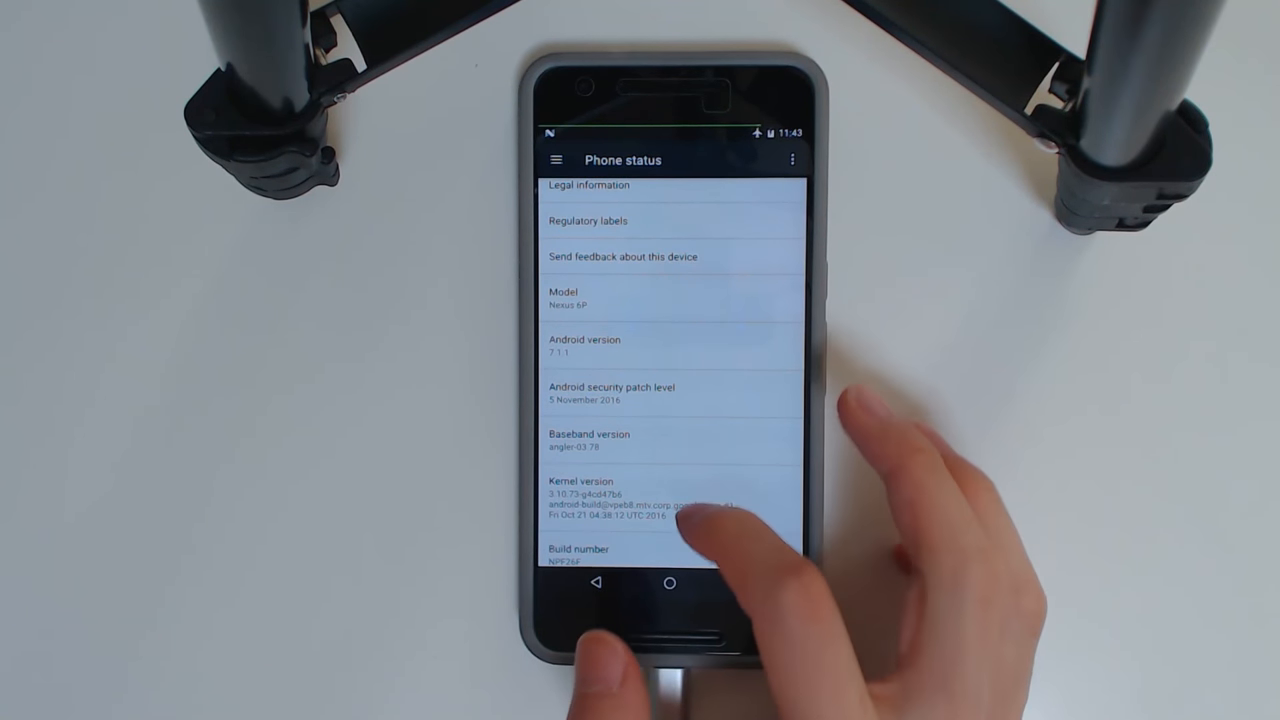
scroll(down, 3)
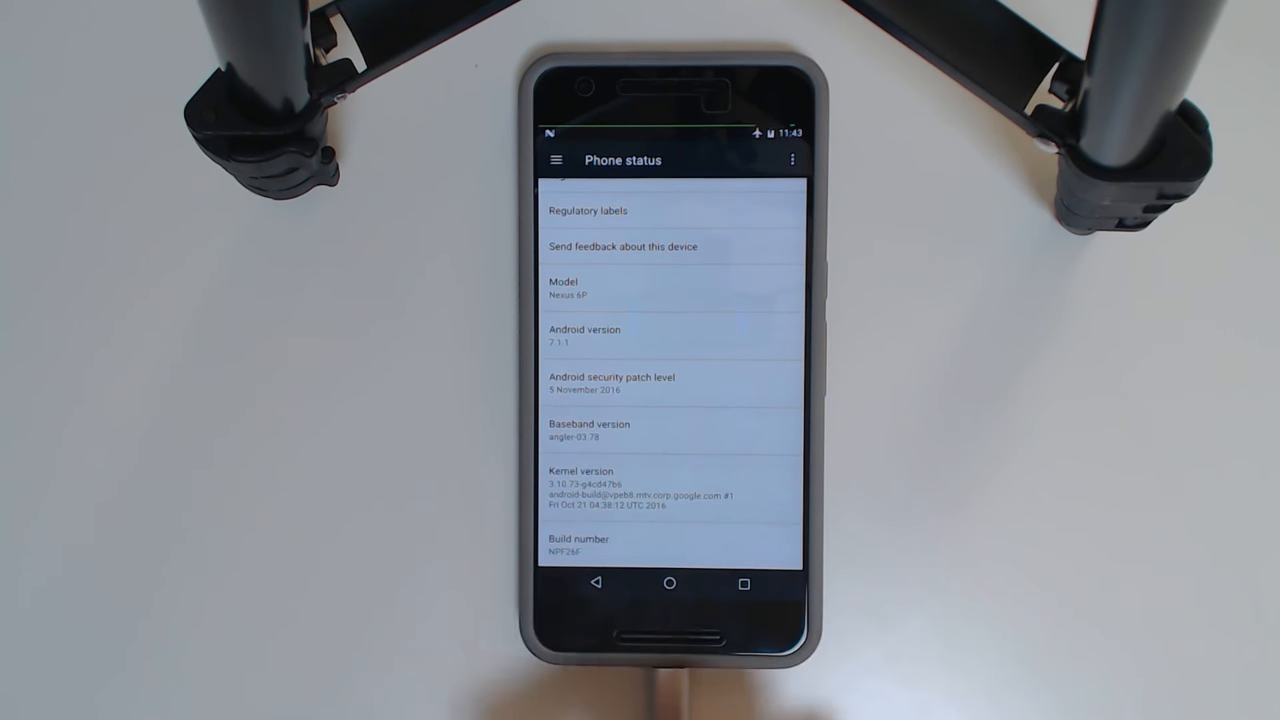
Step: Launch SuperSU from the app drawer's S section and view its root-granted apps list
click(670, 583)
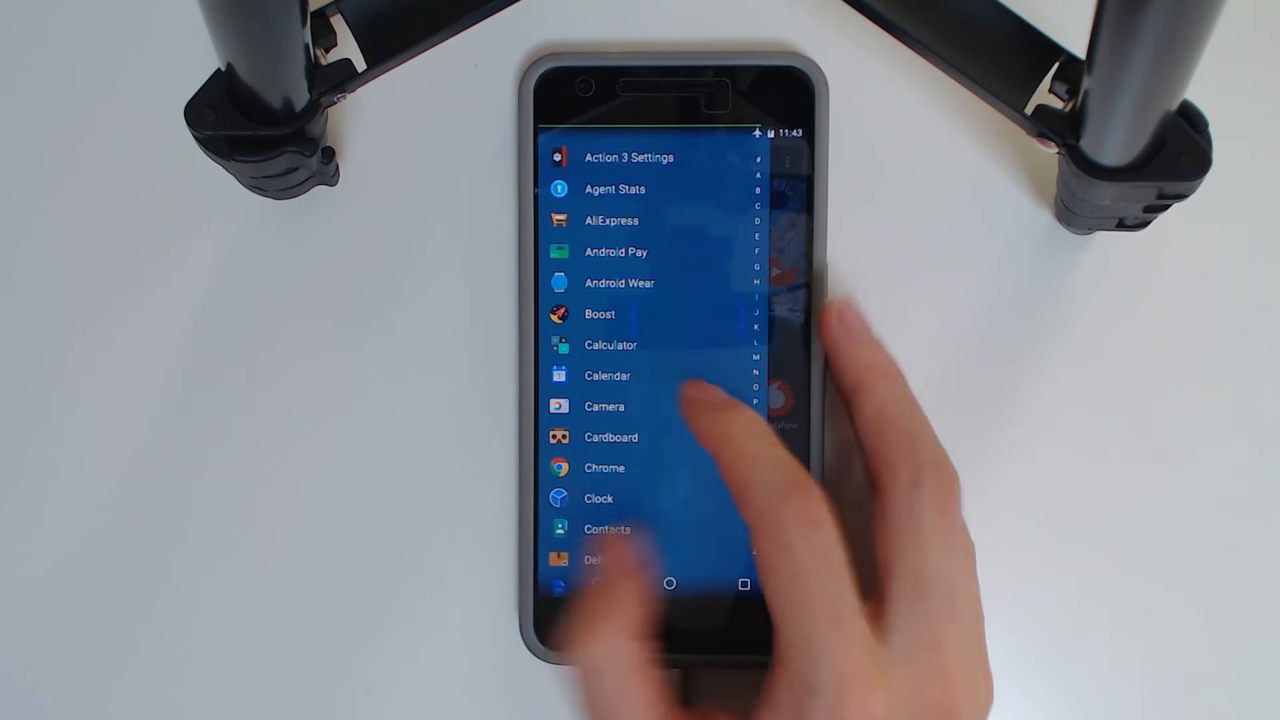
scroll(down, 3)
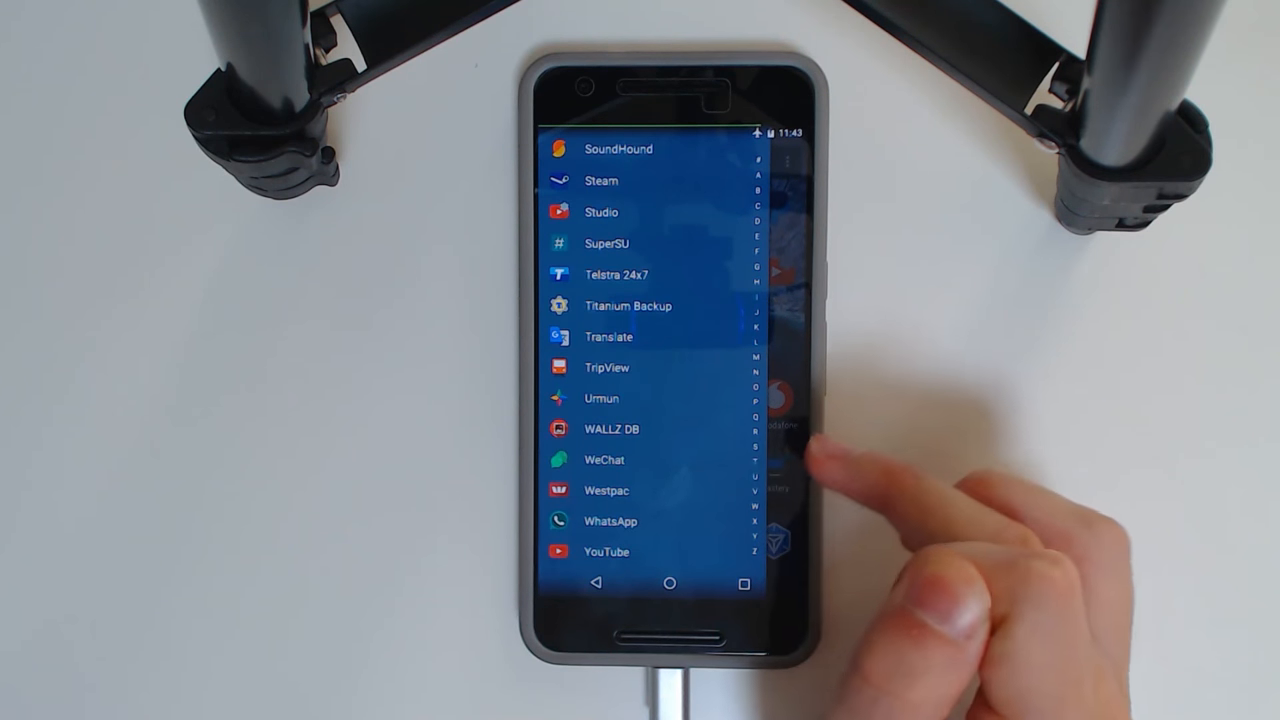
click(628, 306)
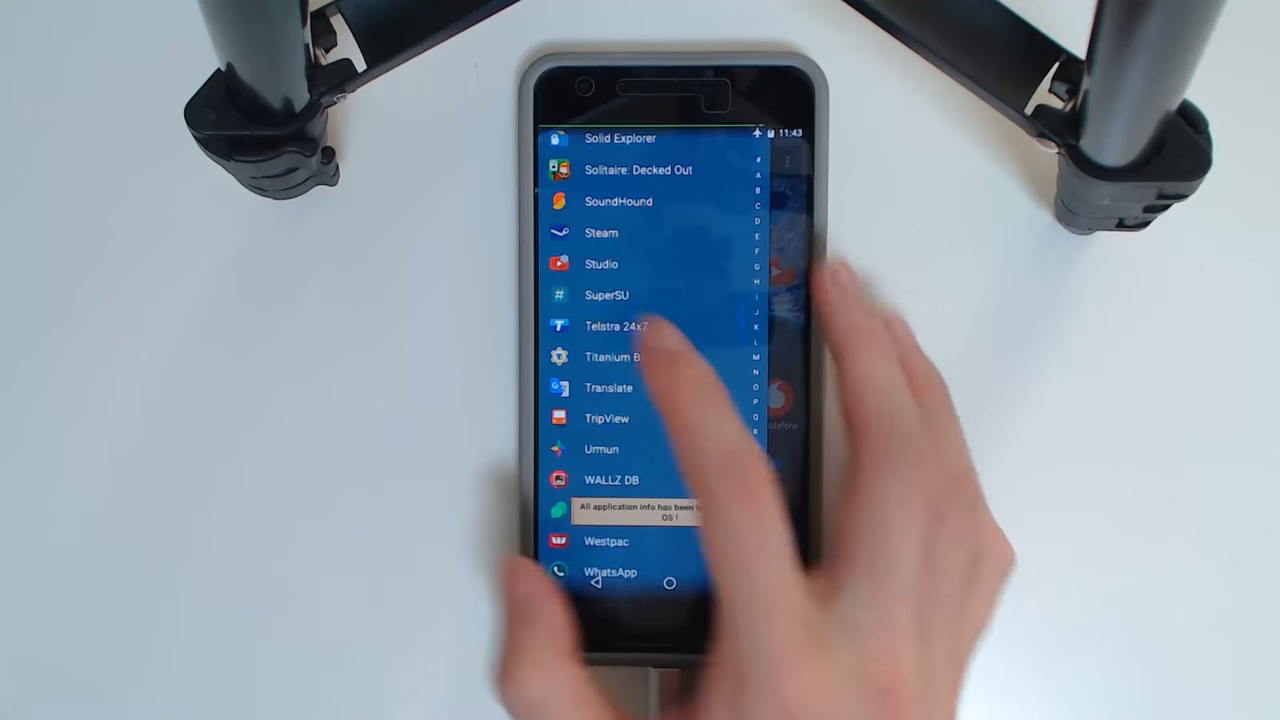
click(606, 294)
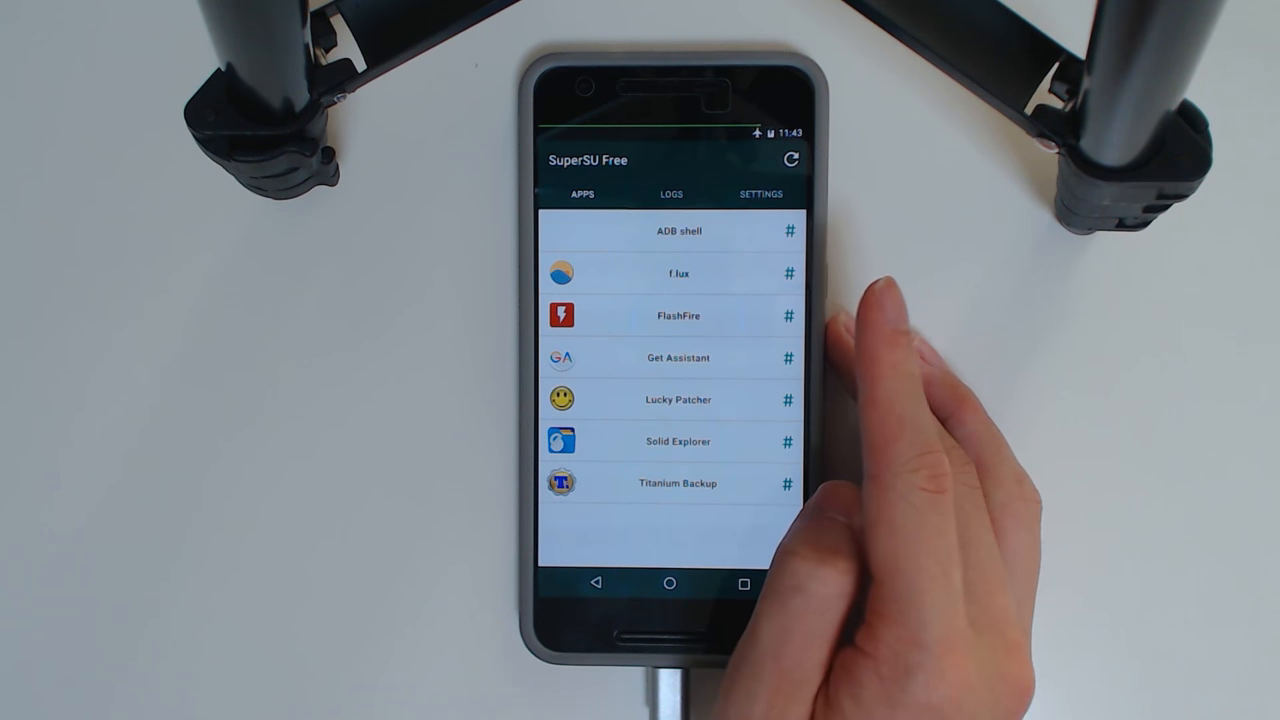
click(677, 273)
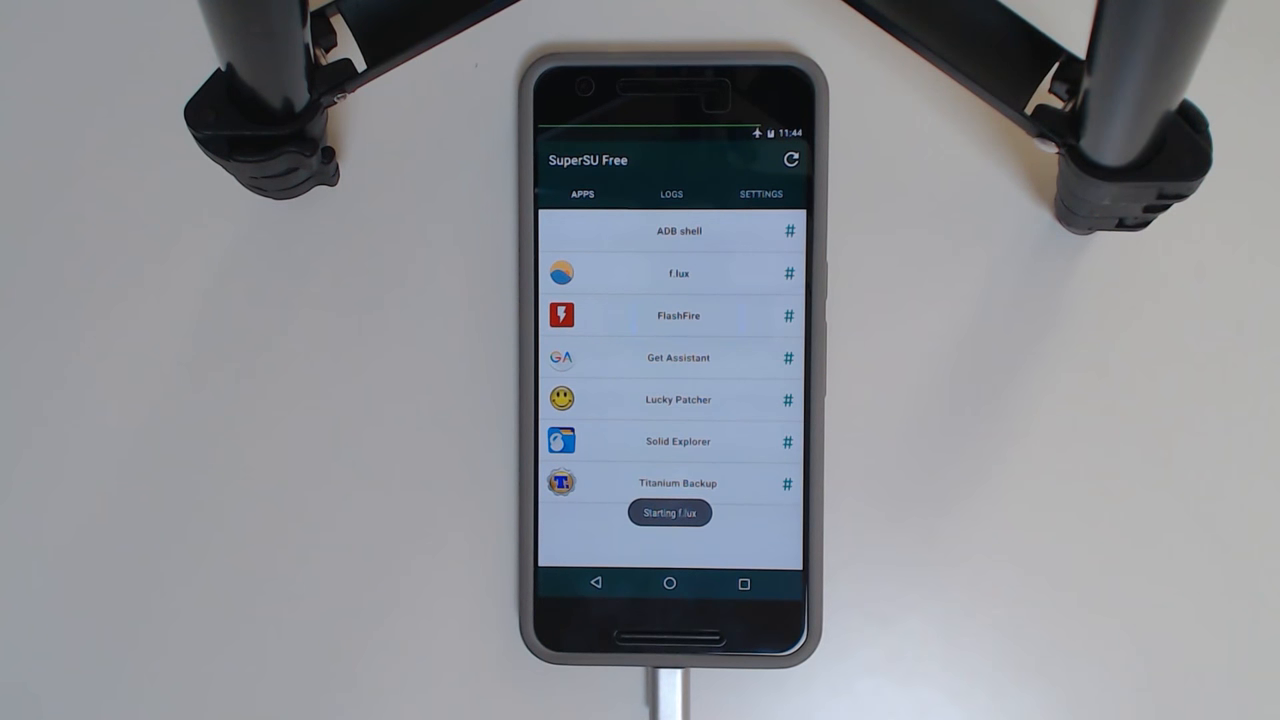